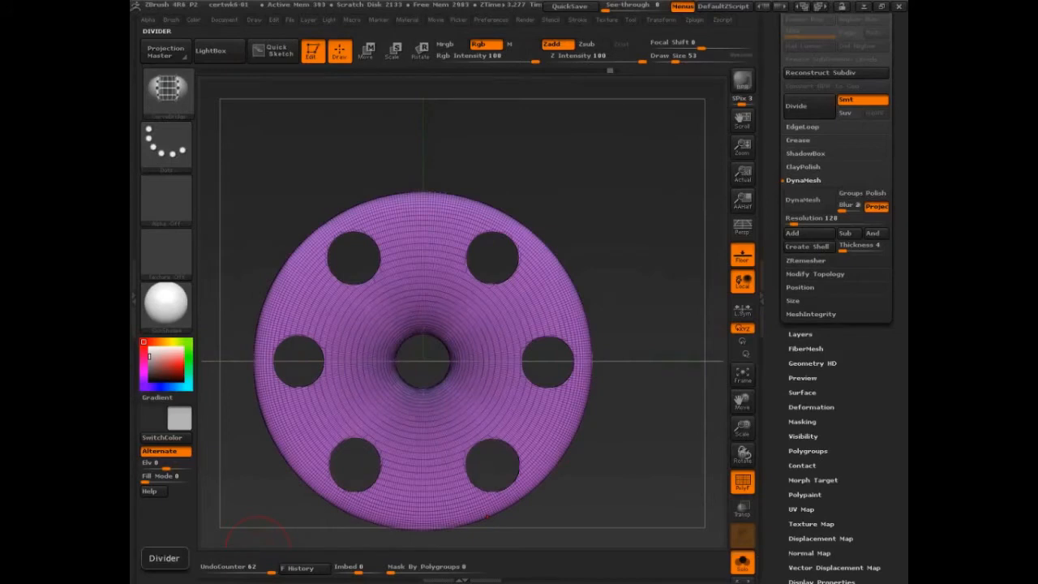
pyautogui.moveTo(869, 438)
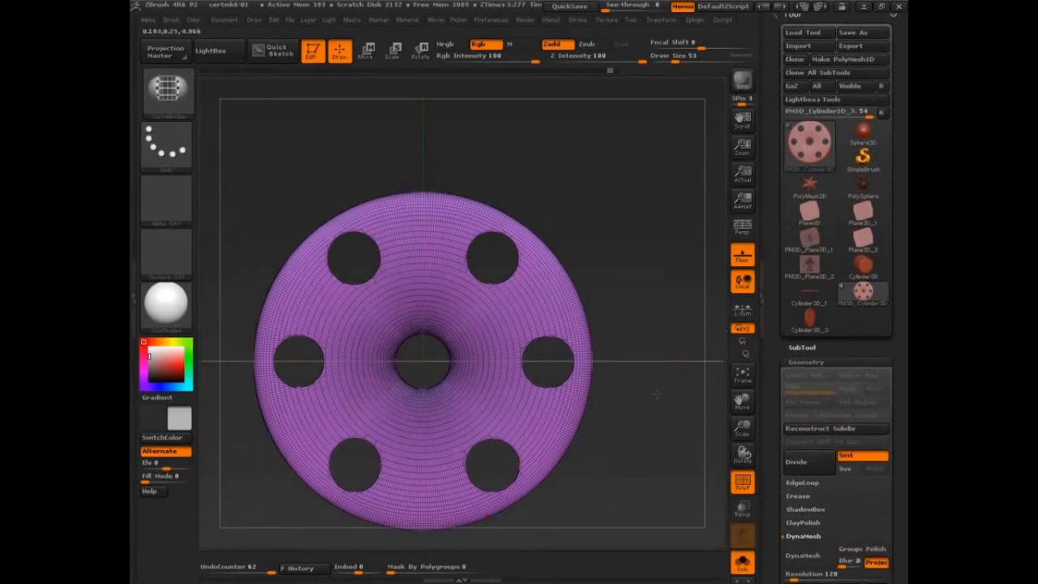
# Switch to the Cylinder3D primitive and show its polygon wireframe while shaping it into a hollow tube.
pyautogui.click(862, 269)
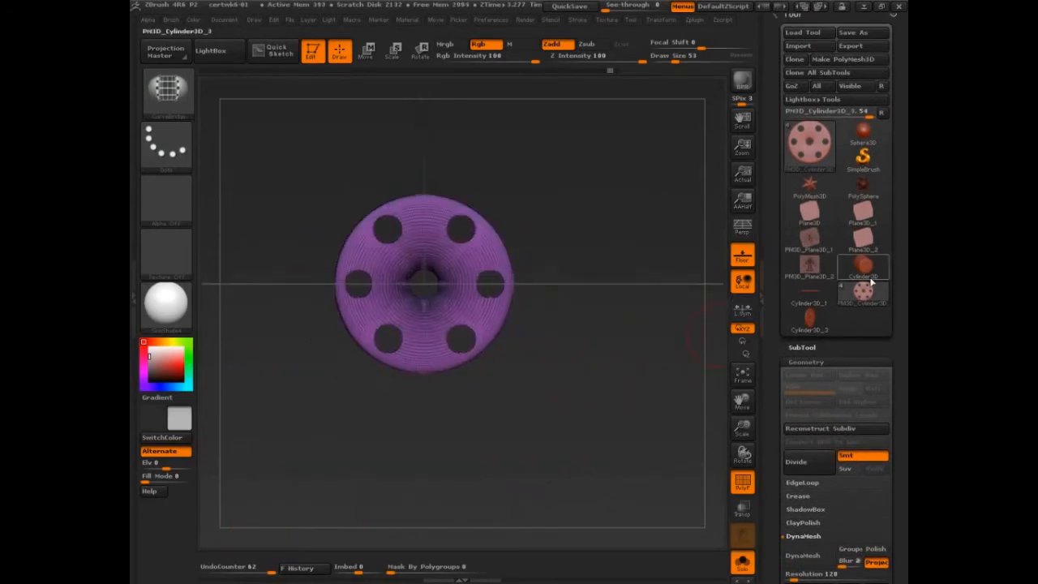
pyautogui.moveTo(863, 272)
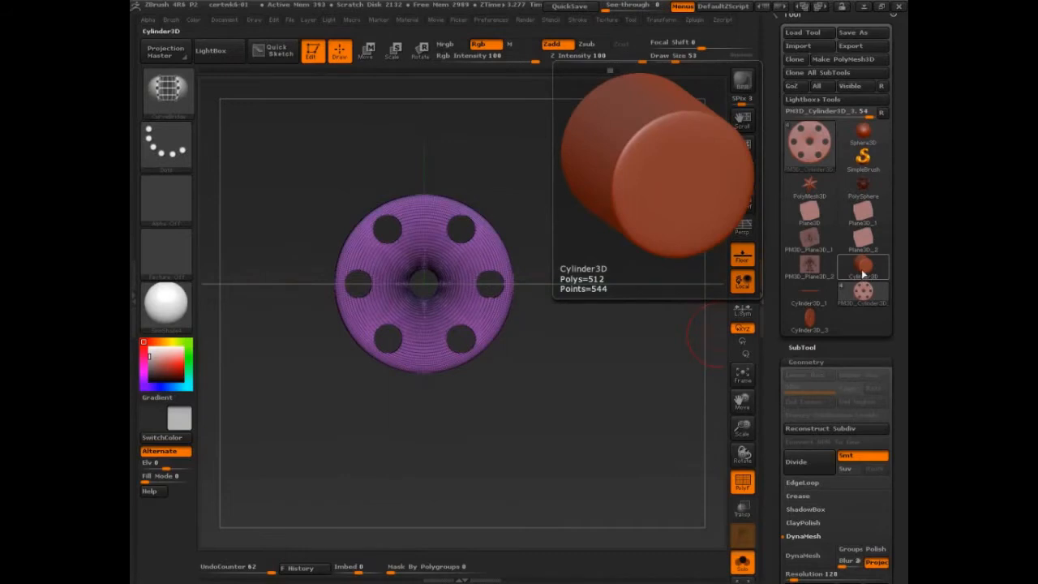
pyautogui.click(862, 267)
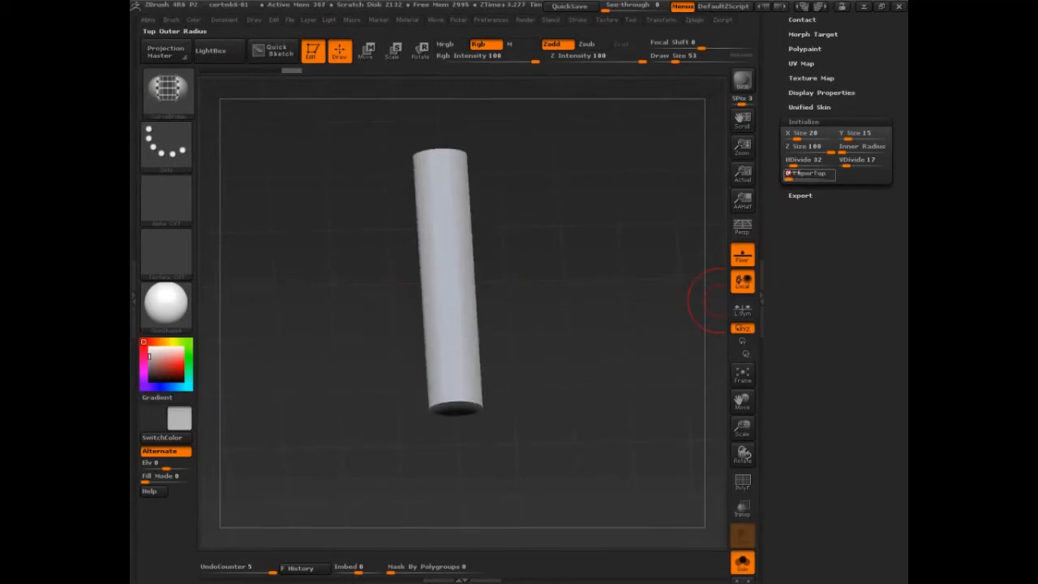
pyautogui.click(742, 480)
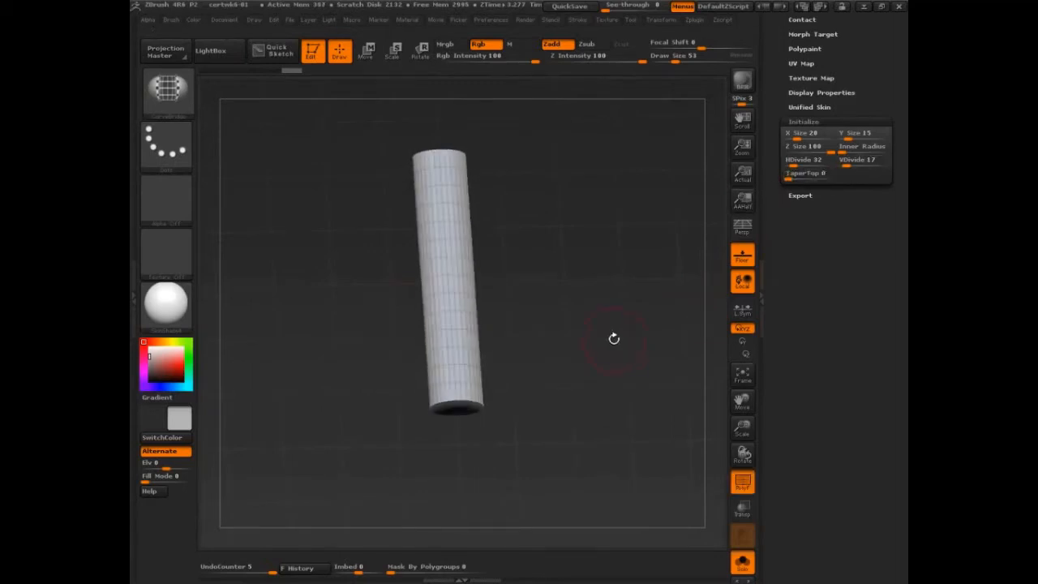
pyautogui.click(743, 226)
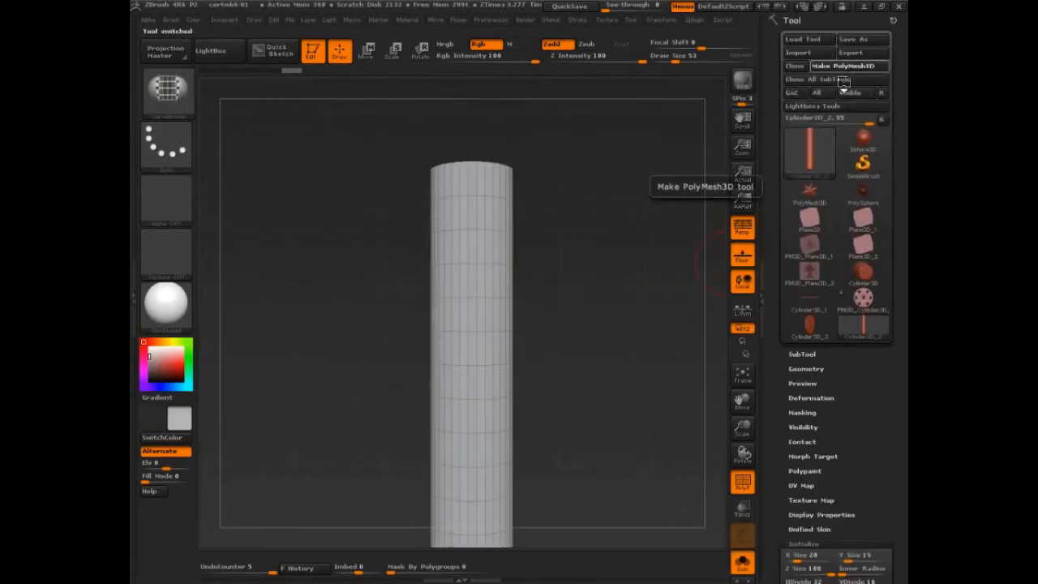
# Make the cylinder a PolyMesh3D and stretch it taller via Move and the Deformation settings.
pyautogui.click(848, 65)
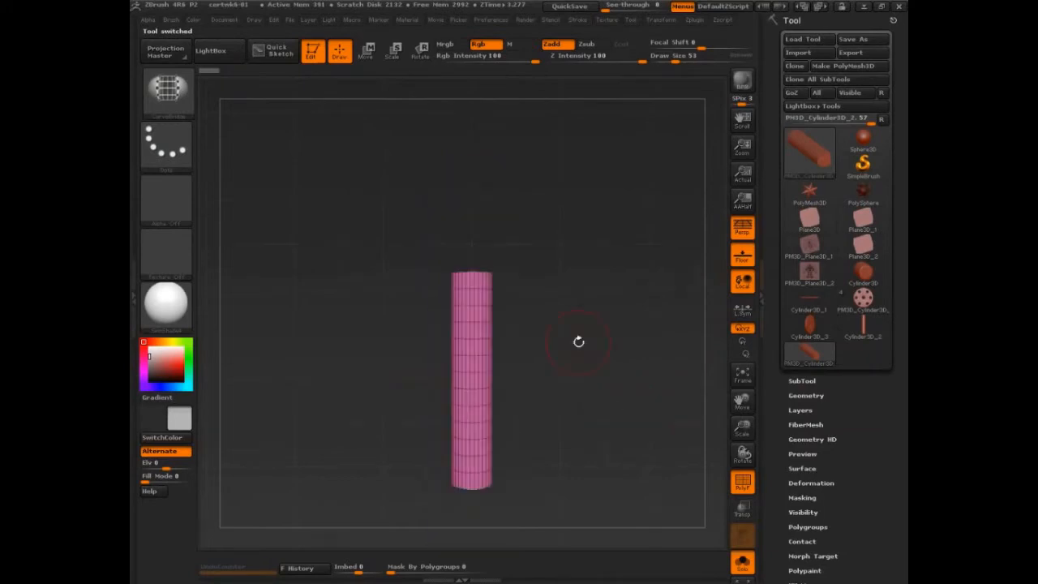
pyautogui.click(366, 51)
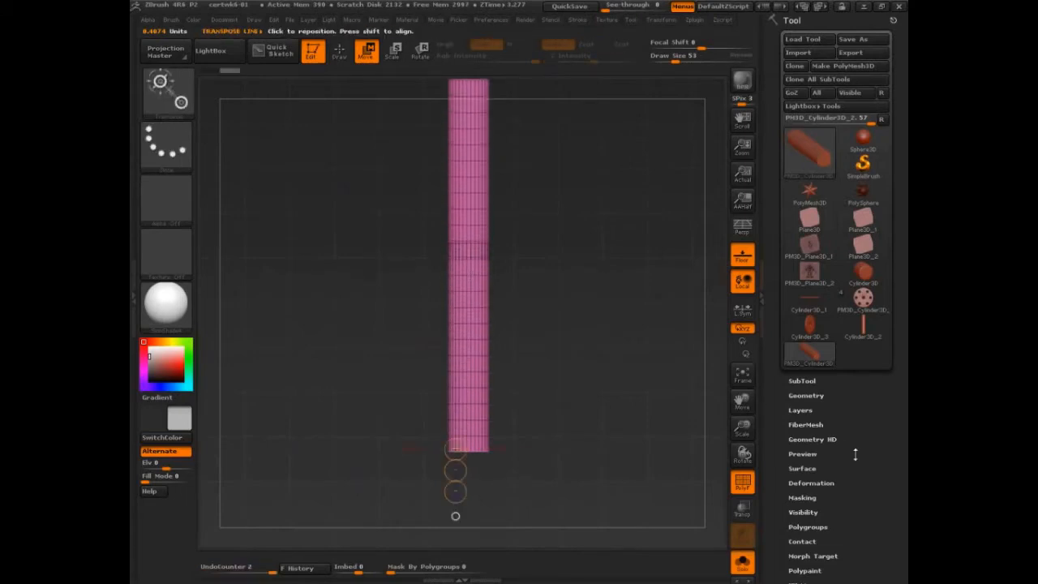
pyautogui.click(811, 483)
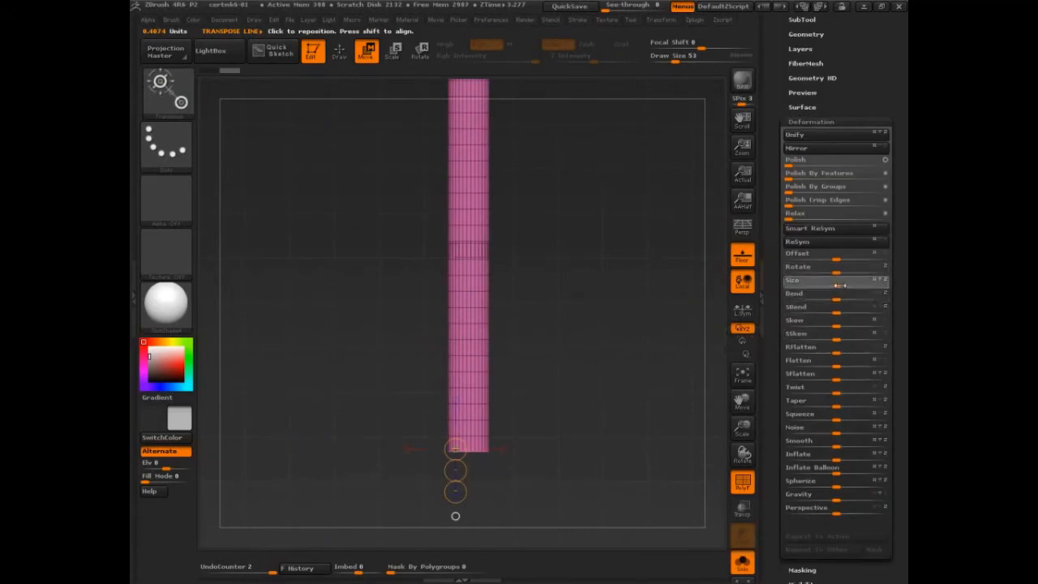
pyautogui.moveTo(827, 279); pyautogui.dragTo(803, 279)
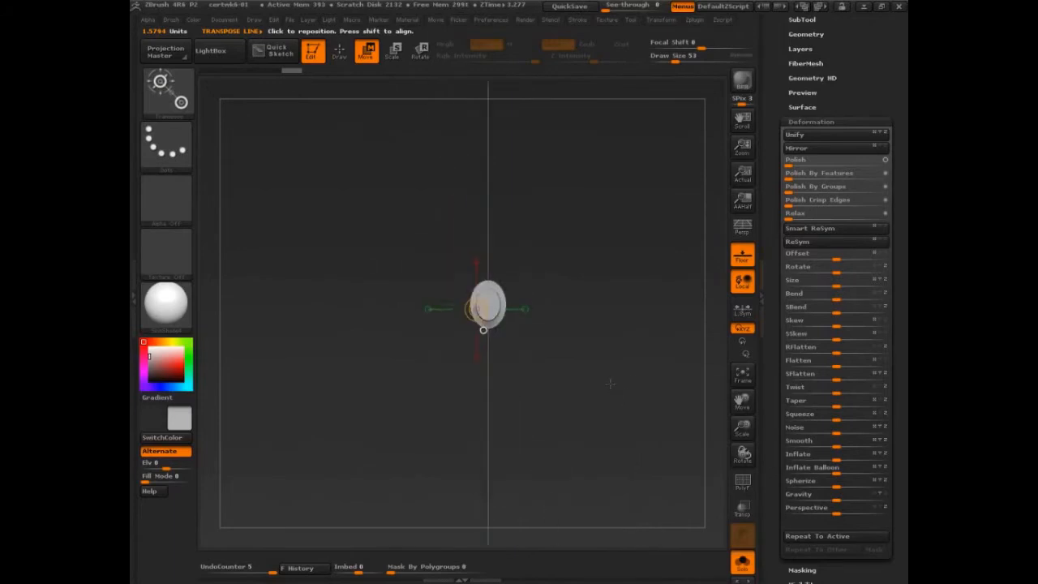
# Rotate the view to show the stretched cylinder side-on.
pyautogui.moveTo(486, 308); pyautogui.dragTo(494, 305)
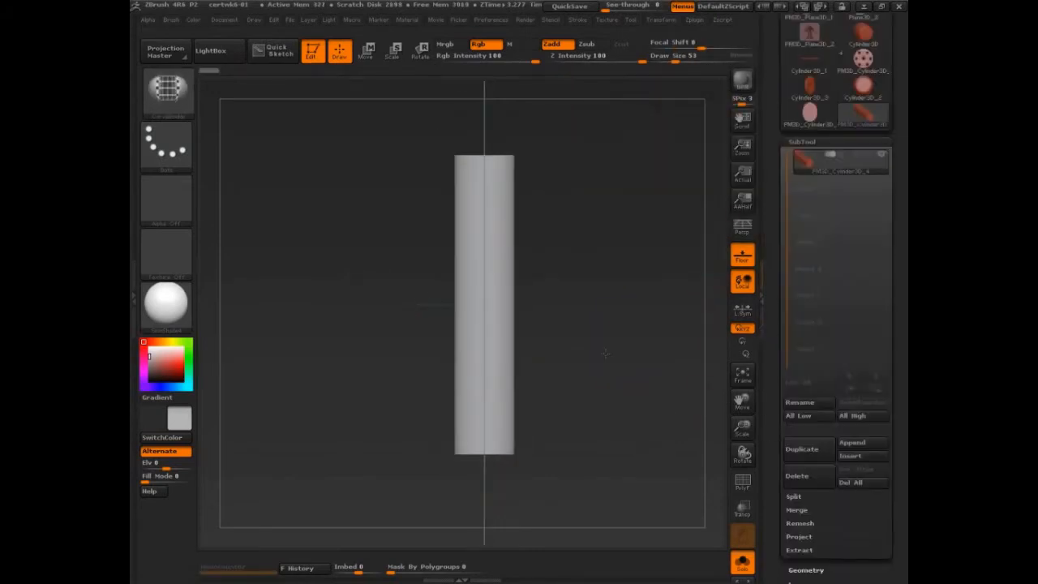
# Move and scale the cylinder lower in the frame, then bring up the Deformation settings.
pyautogui.click(367, 50)
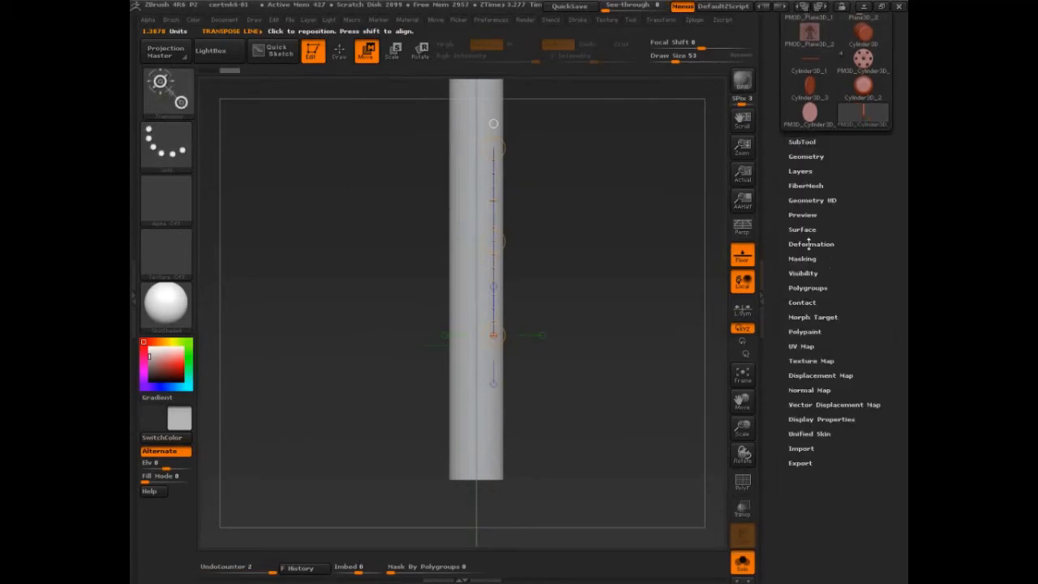
pyautogui.click(810, 243)
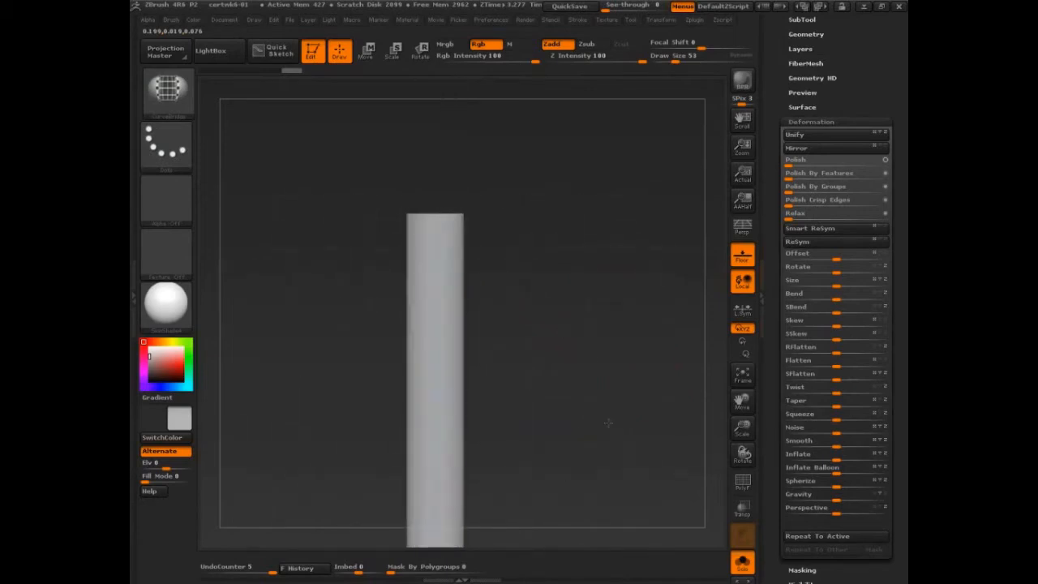
pyautogui.moveTo(438, 260); pyautogui.dragTo(467, 252)
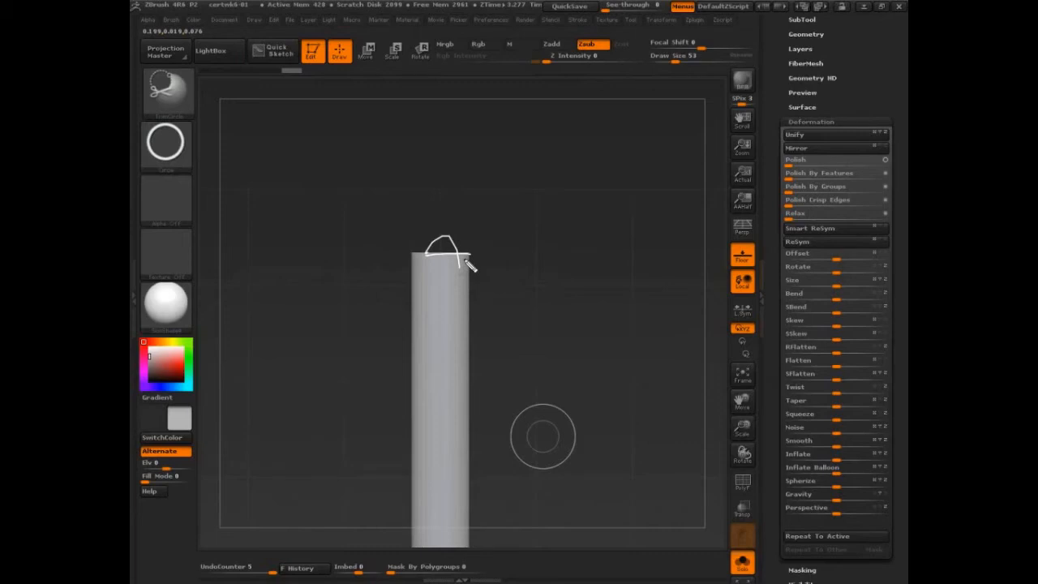
pyautogui.moveTo(730, 209)
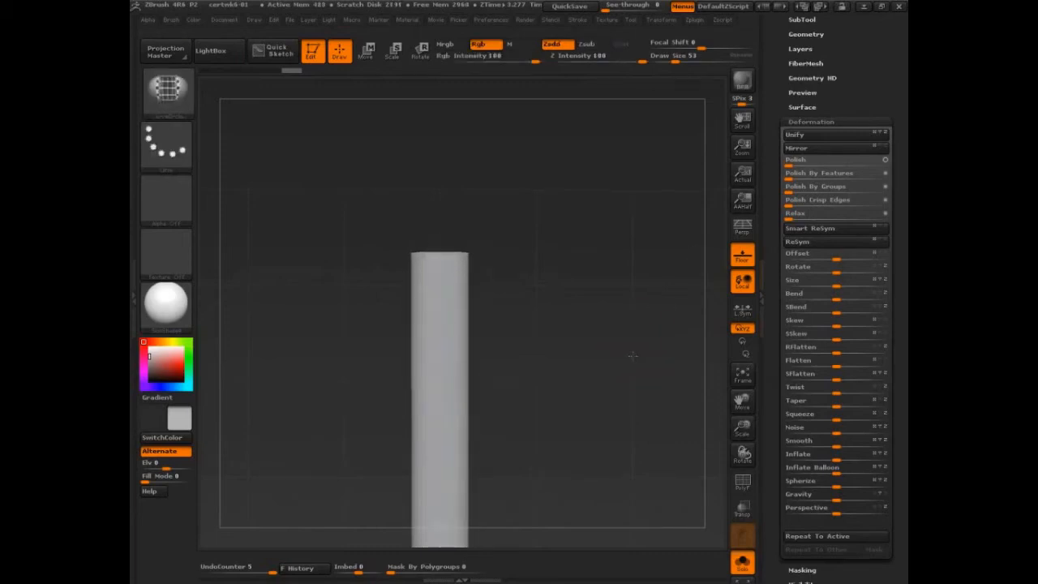
pyautogui.click(169, 91)
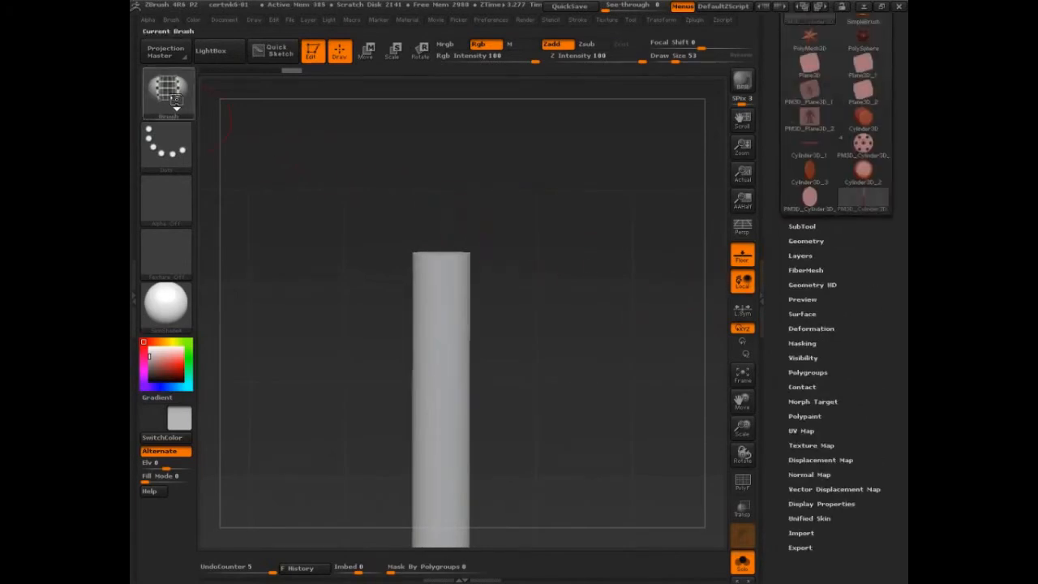
# Pick the InsertRing brush from the brush library, then revert to the plain slender cylinder.
pyautogui.click(167, 91)
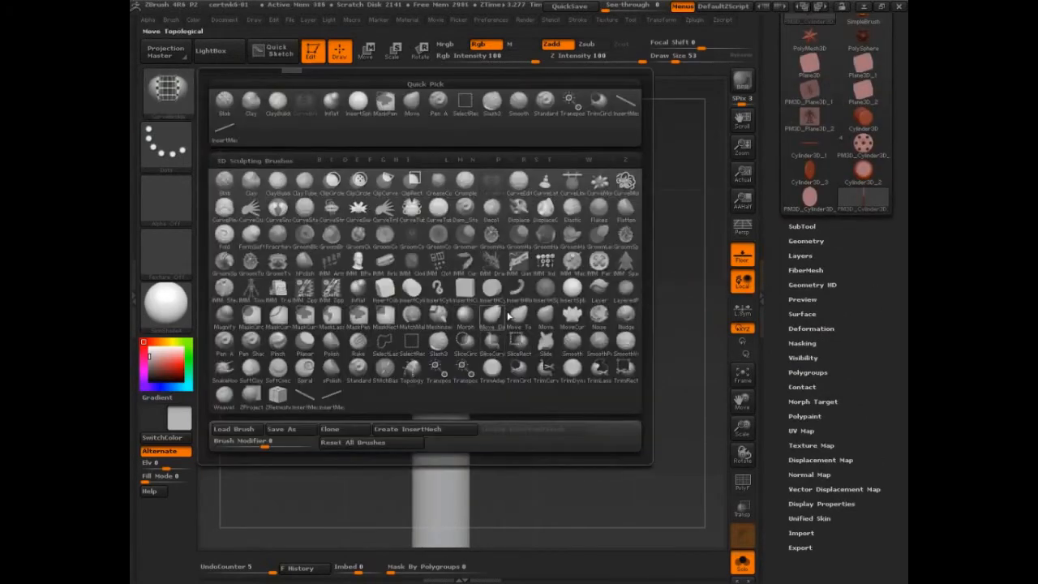
pyautogui.moveTo(385, 306)
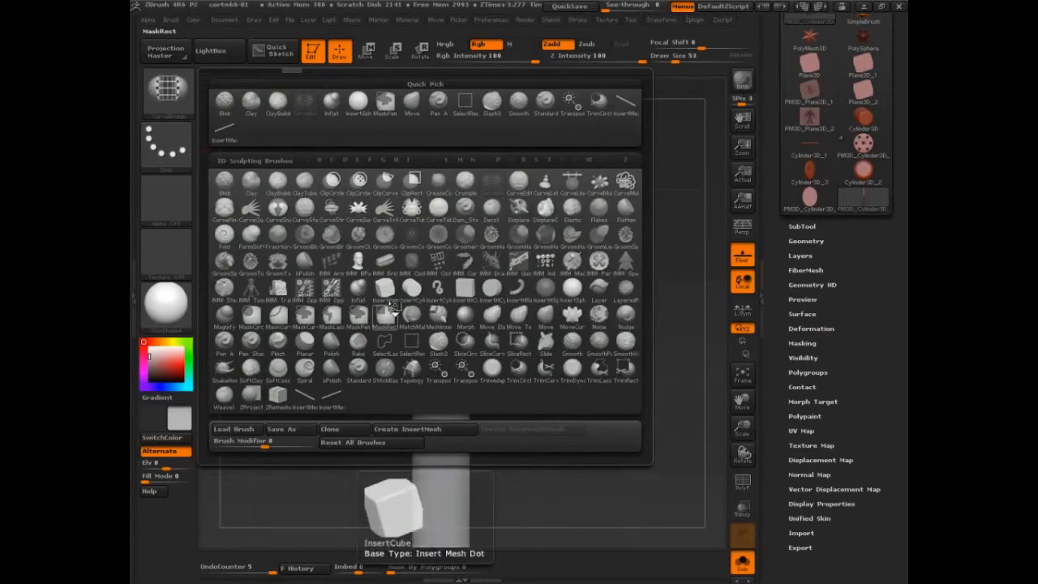
pyautogui.click(516, 292)
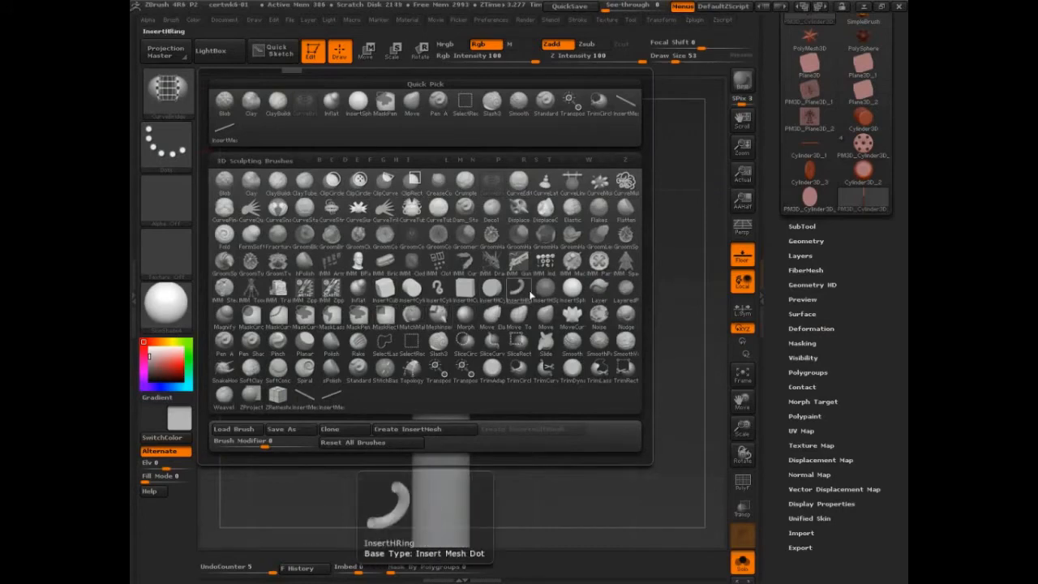
pyautogui.click(412, 288)
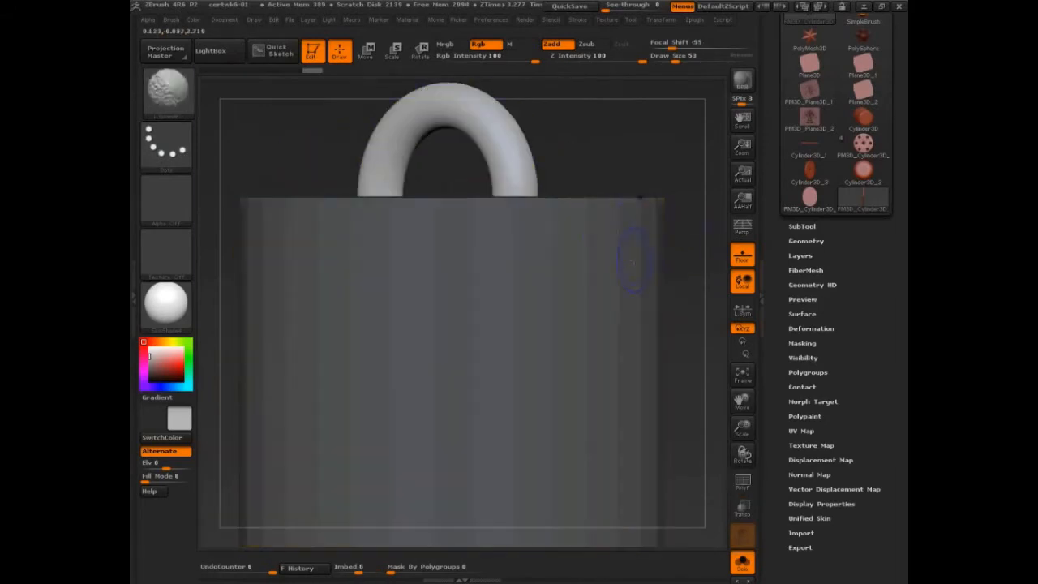
pyautogui.click(366, 50)
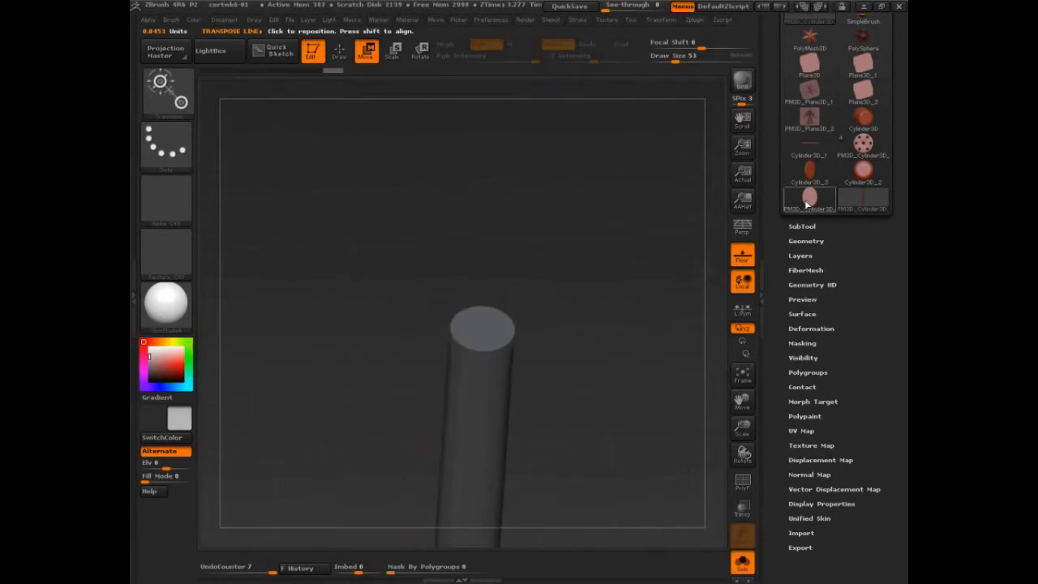
# Show the cylinder's polygon wireframe and rotate it square to a side view.
pyautogui.click(863, 177)
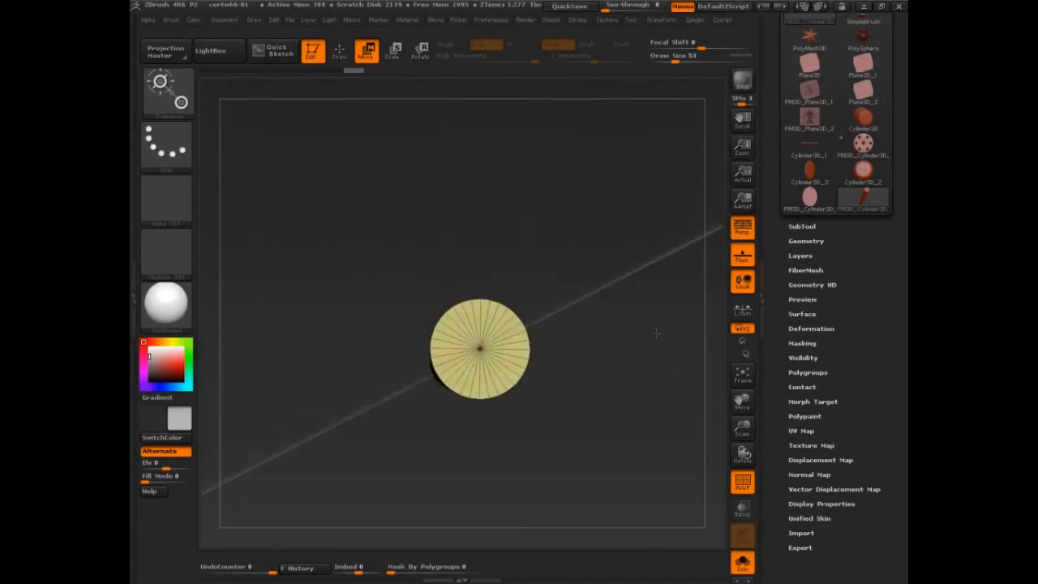
pyautogui.moveTo(478, 349); pyautogui.dragTo(522, 316)
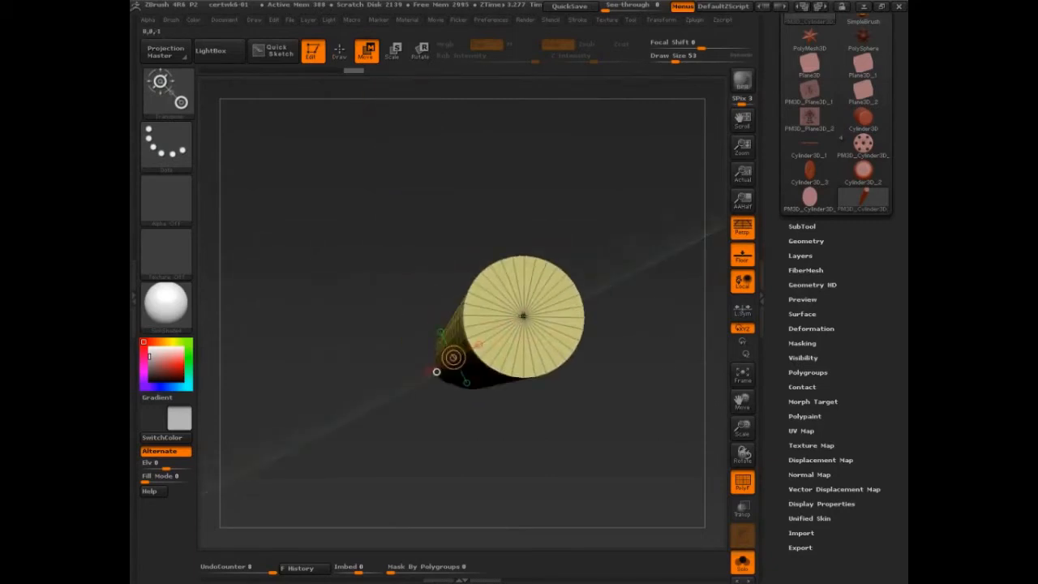
pyautogui.click(340, 51)
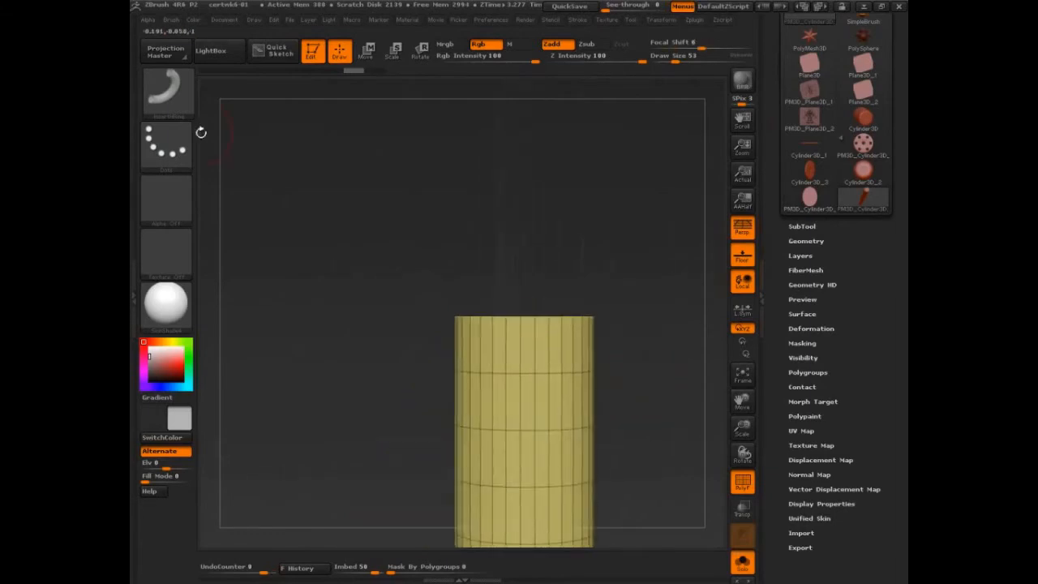
# Choose the CurveTriFill brush and draw a curve upward from the cylinder's top for a thin strip.
pyautogui.click(169, 91)
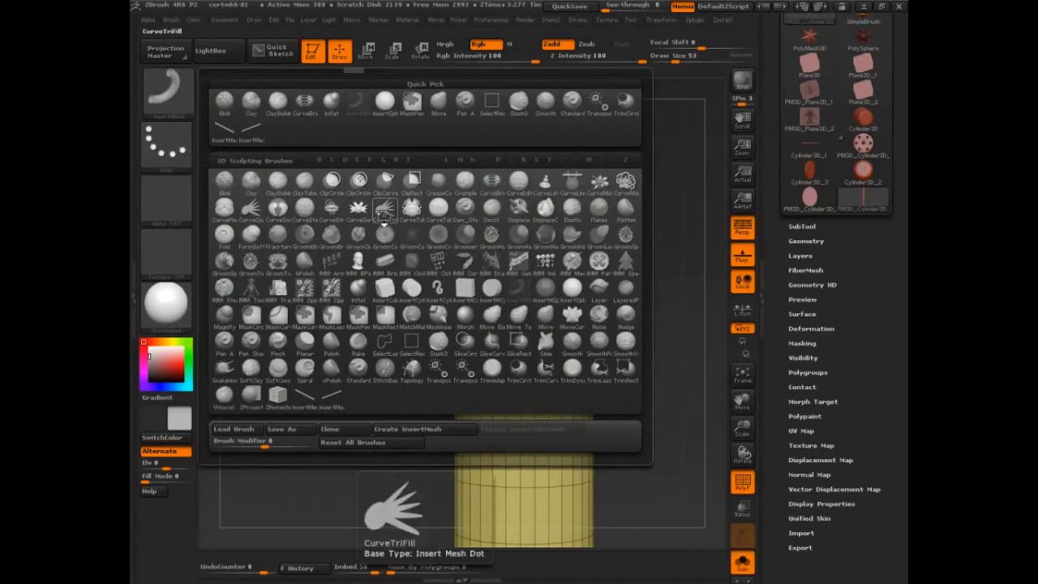
pyautogui.click(382, 207)
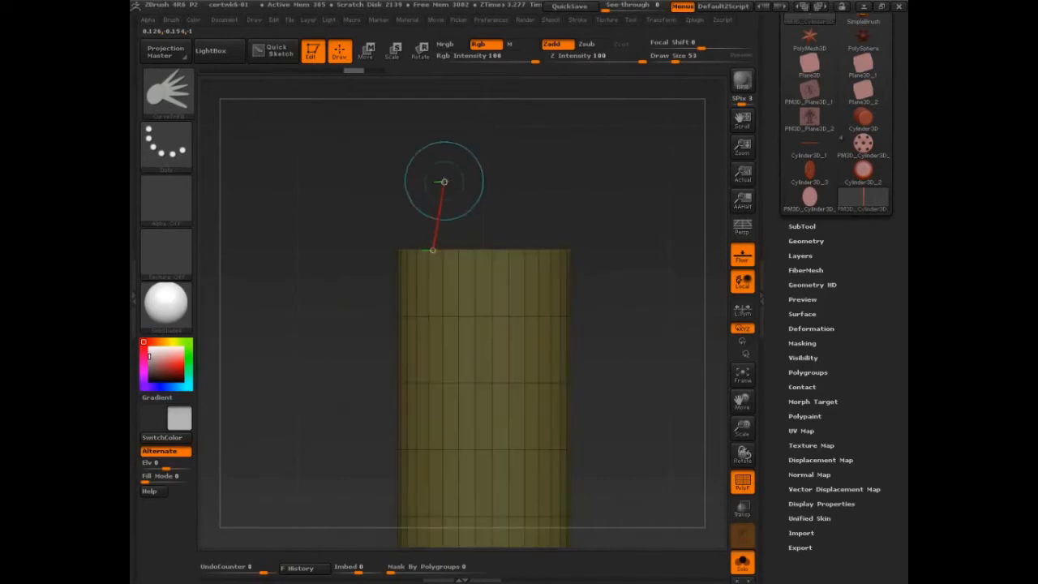
pyautogui.moveTo(444, 182); pyautogui.dragTo(489, 188)
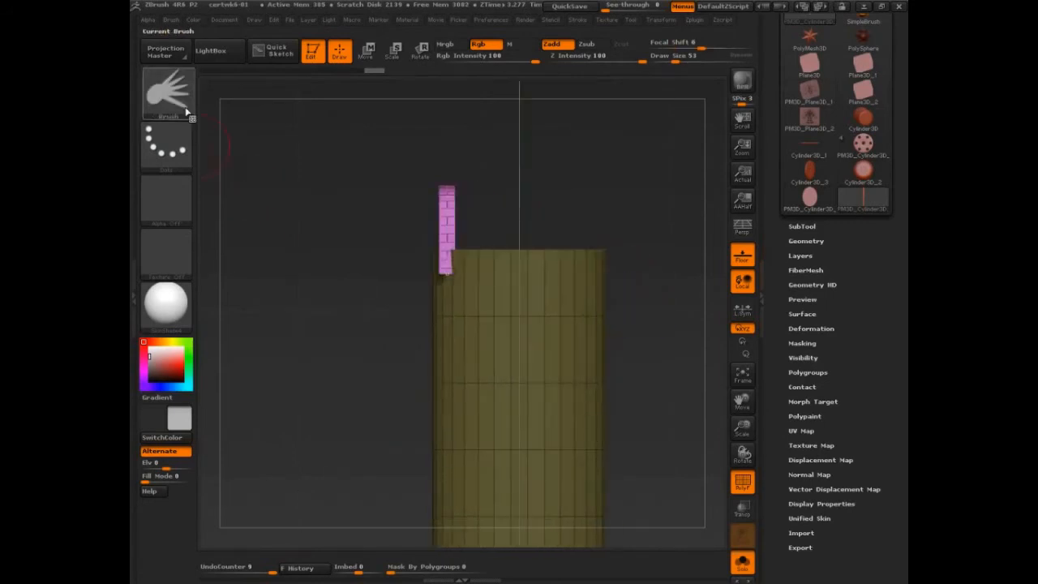
# Switch to a different curve brush and draw a fresh strip rising from the cylinder's top.
pyautogui.click(167, 90)
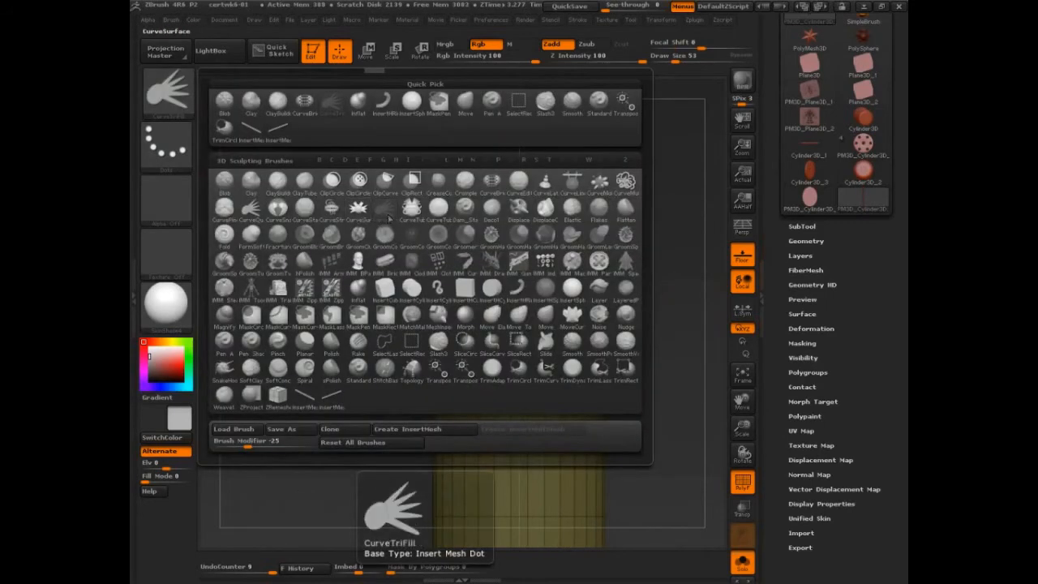
pyautogui.click(250, 208)
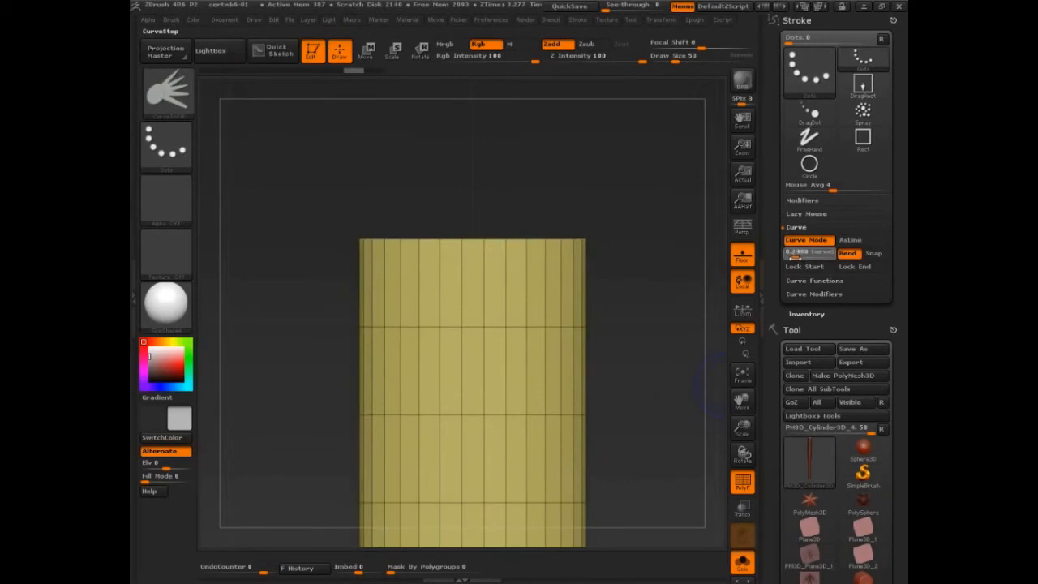
pyautogui.moveTo(803, 266)
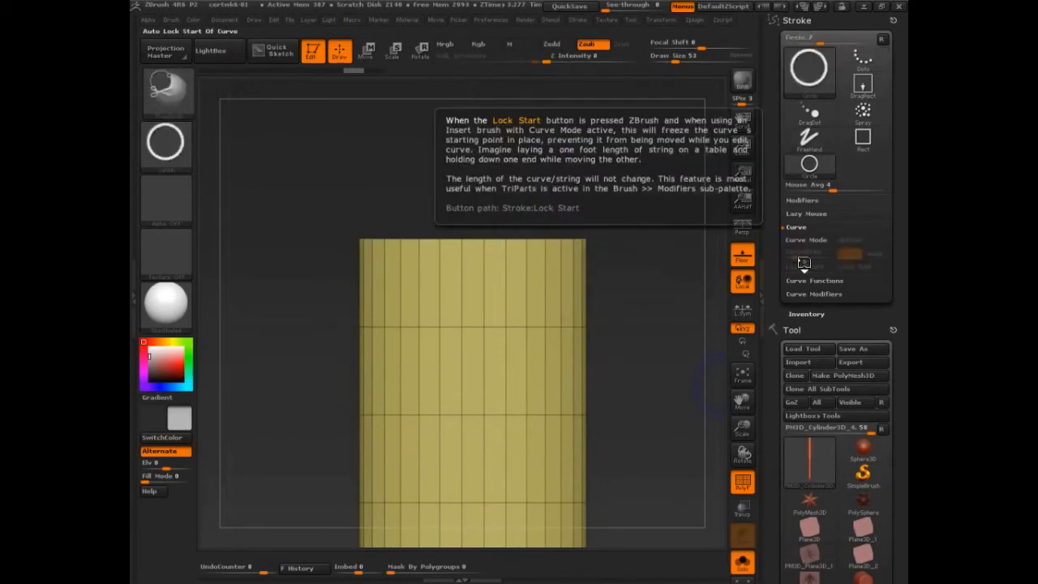
pyautogui.moveTo(415, 246)
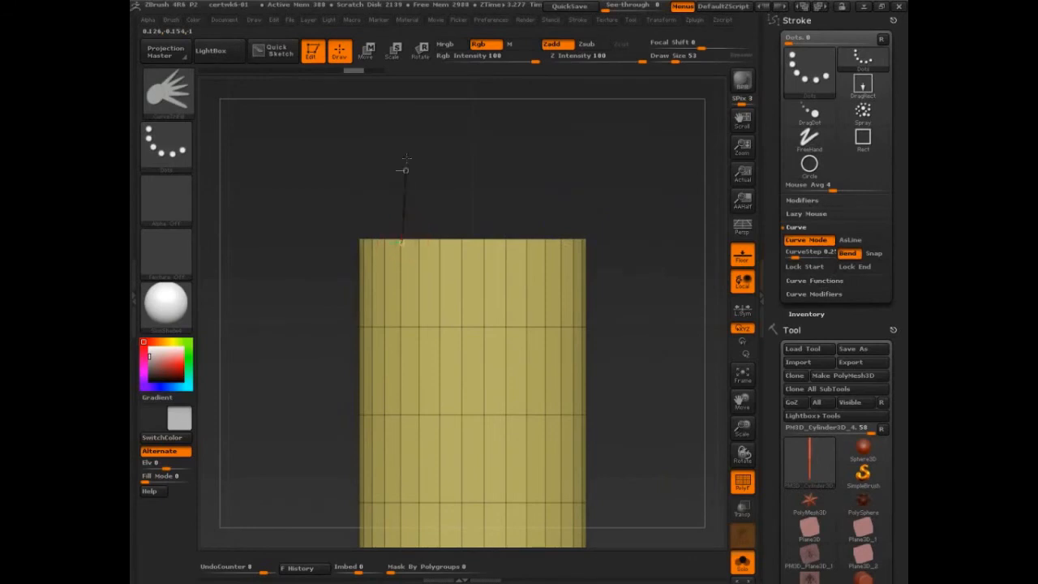
pyautogui.moveTo(402, 171); pyautogui.dragTo(549, 174)
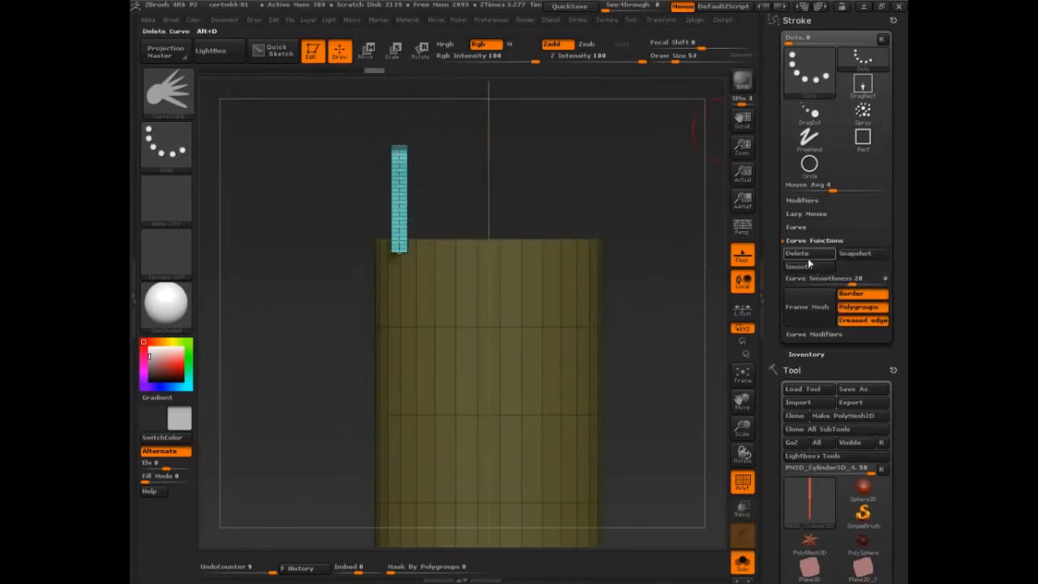
# Delete the editable curve to commit the strip as a solid squared-off tab.
pyautogui.click(366, 51)
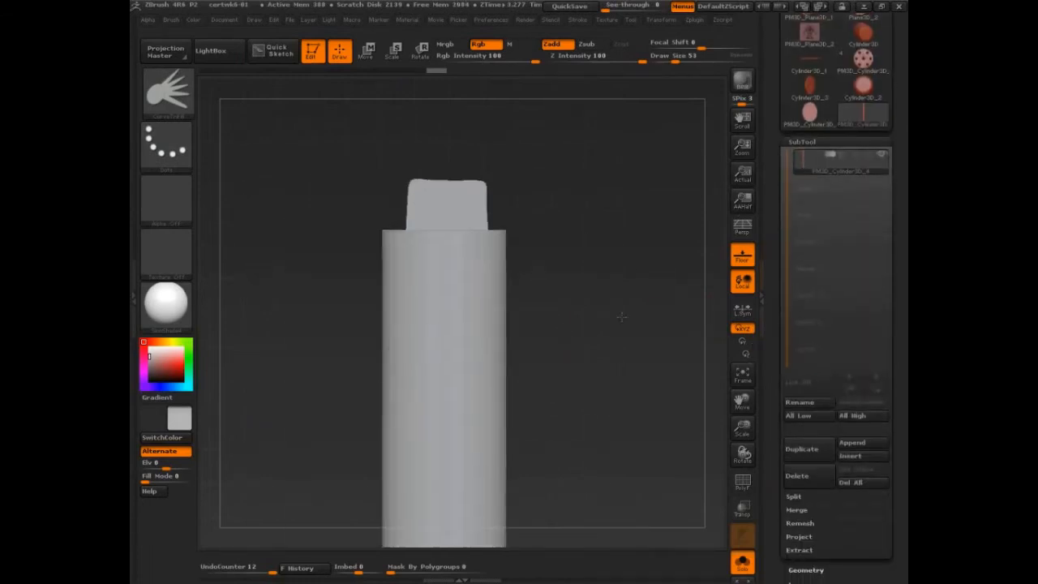
pyautogui.moveTo(168, 91)
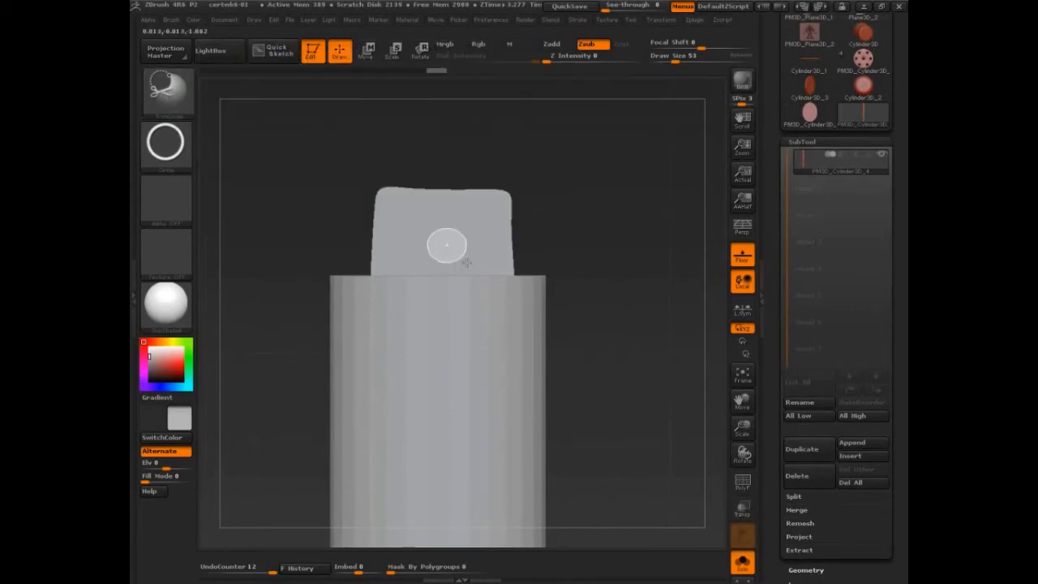
pyautogui.moveTo(444, 230)
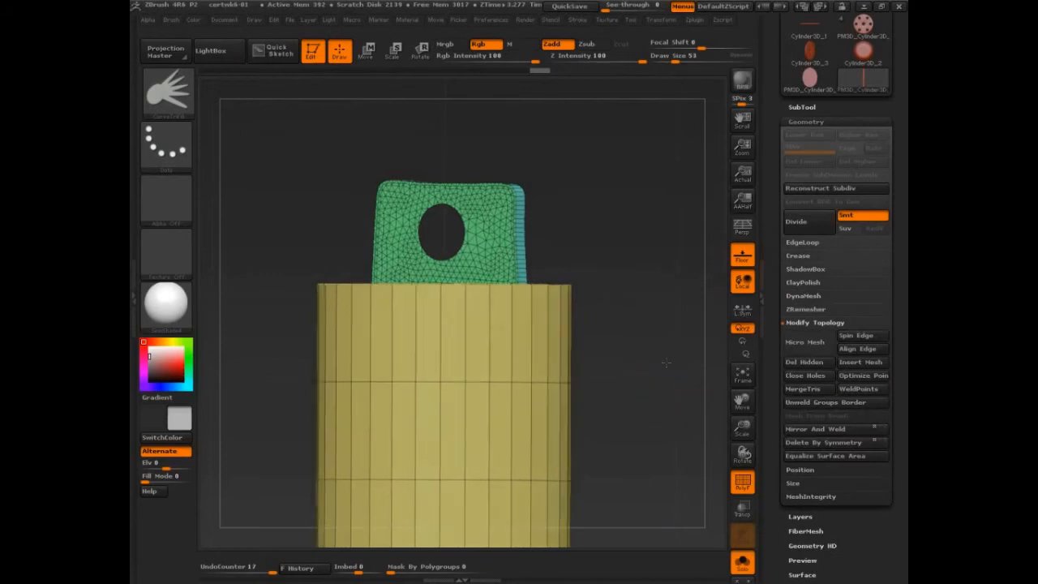
# DynaMesh the tab so the circular hole punched through it comes out clean.
pyautogui.click(165, 91)
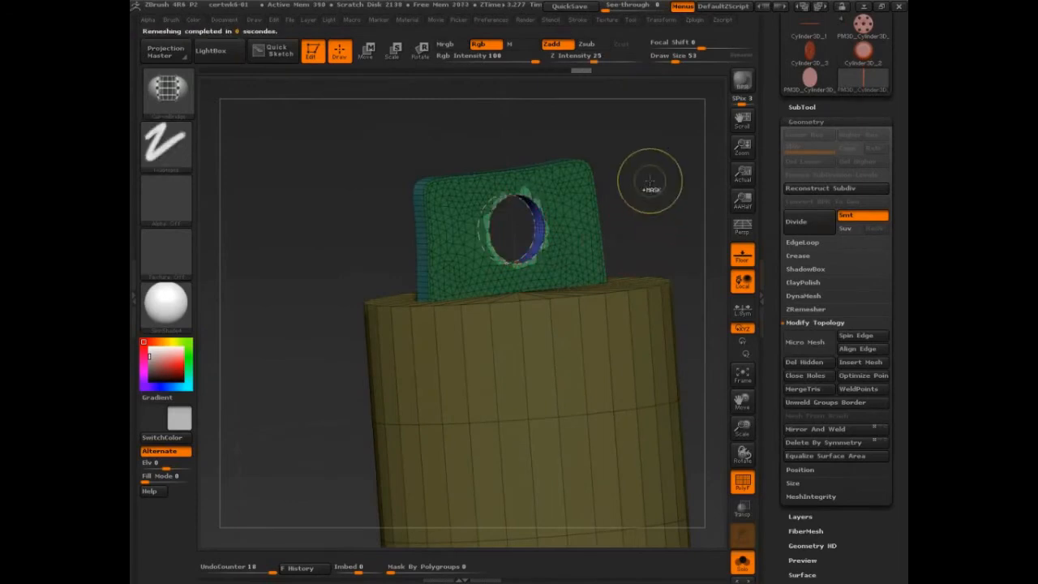
pyautogui.click(577, 20)
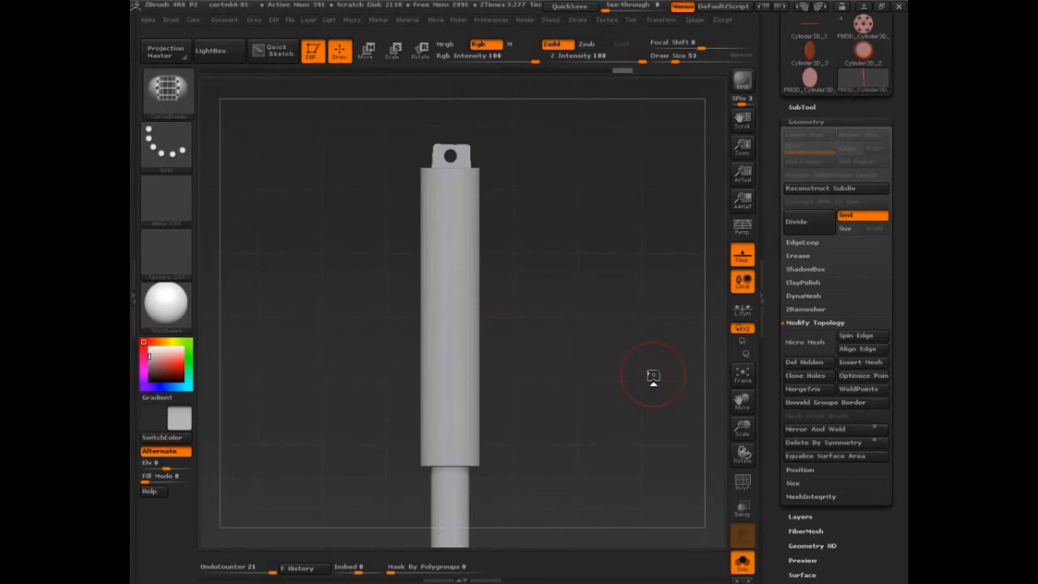
pyautogui.moveTo(651, 373)
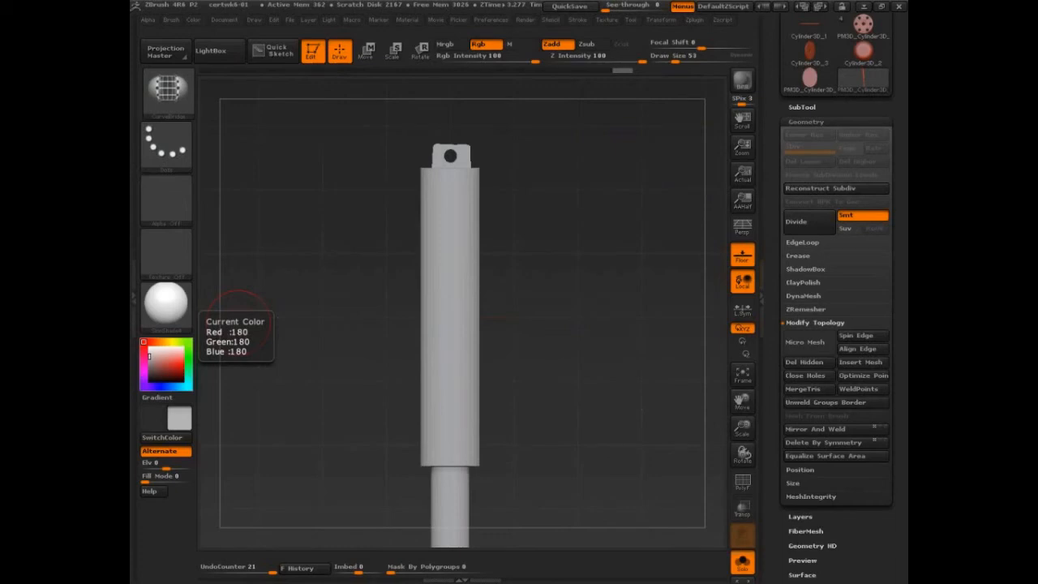
# View and then collapse the Modify Topology options under Tool > Geometry.
pyautogui.click(571, 7)
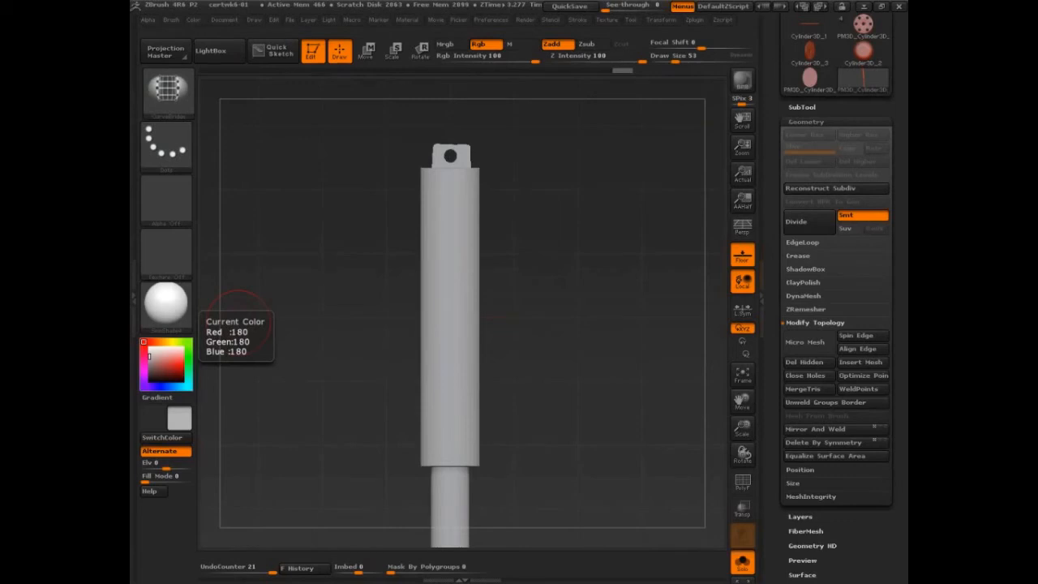
pyautogui.moveTo(807, 315)
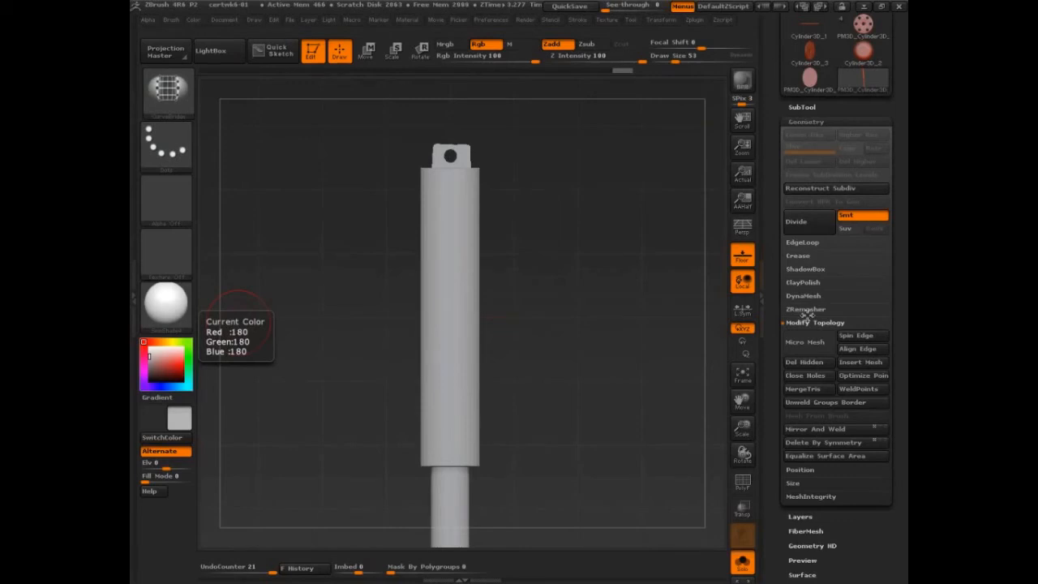
pyautogui.click(803, 296)
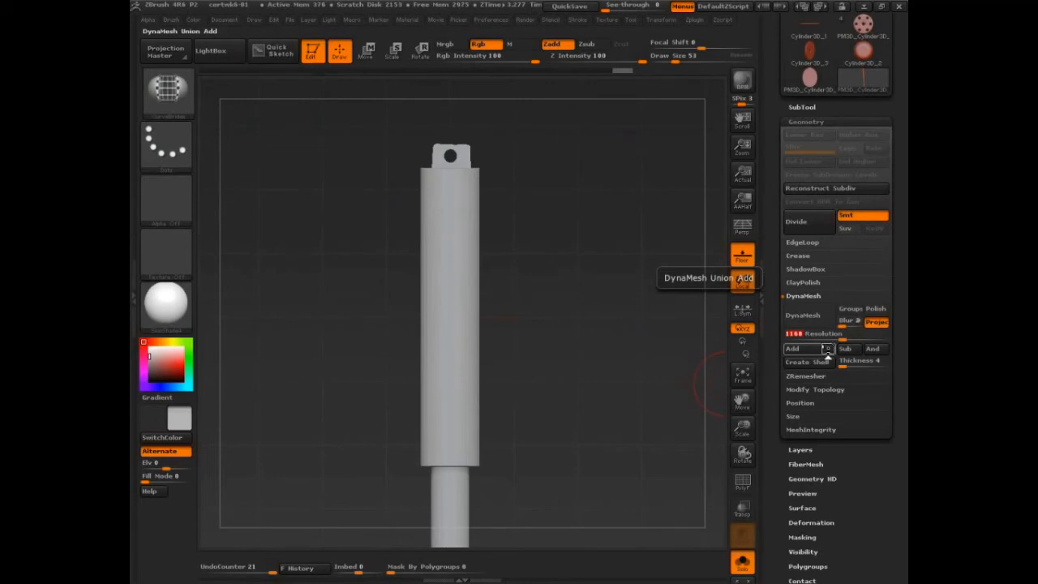
pyautogui.moveTo(826, 350)
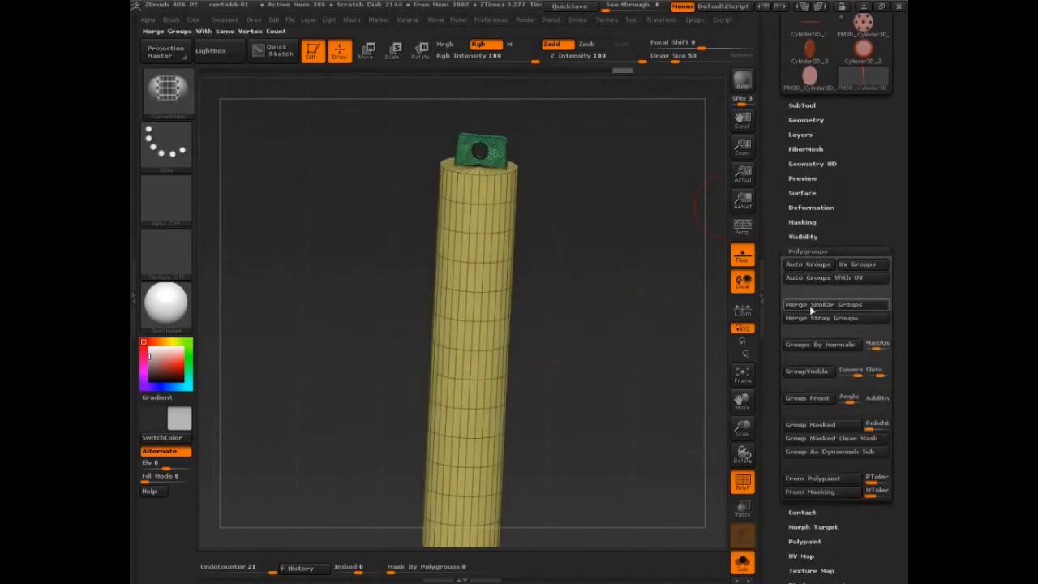
# Merge the cylinder and tab polygroups with Merge Similar Groups and reframe the model.
pyautogui.click(808, 263)
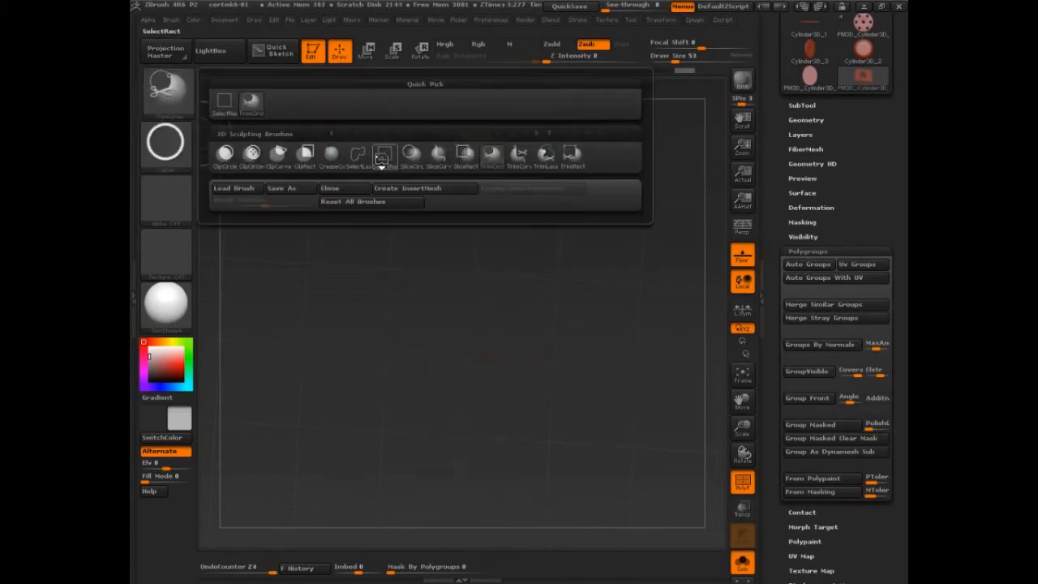
pyautogui.click(383, 152)
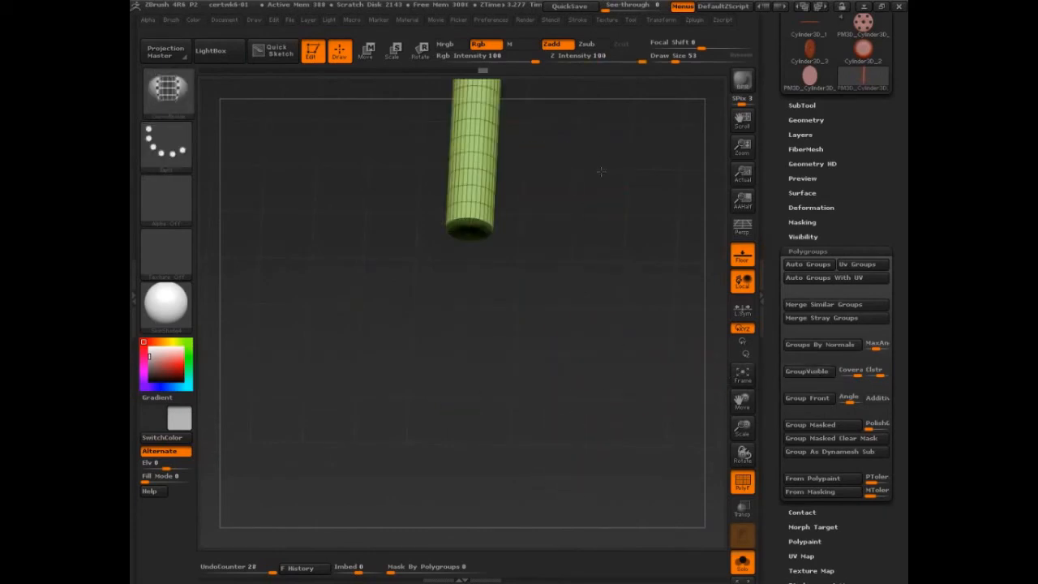
pyautogui.click(808, 369)
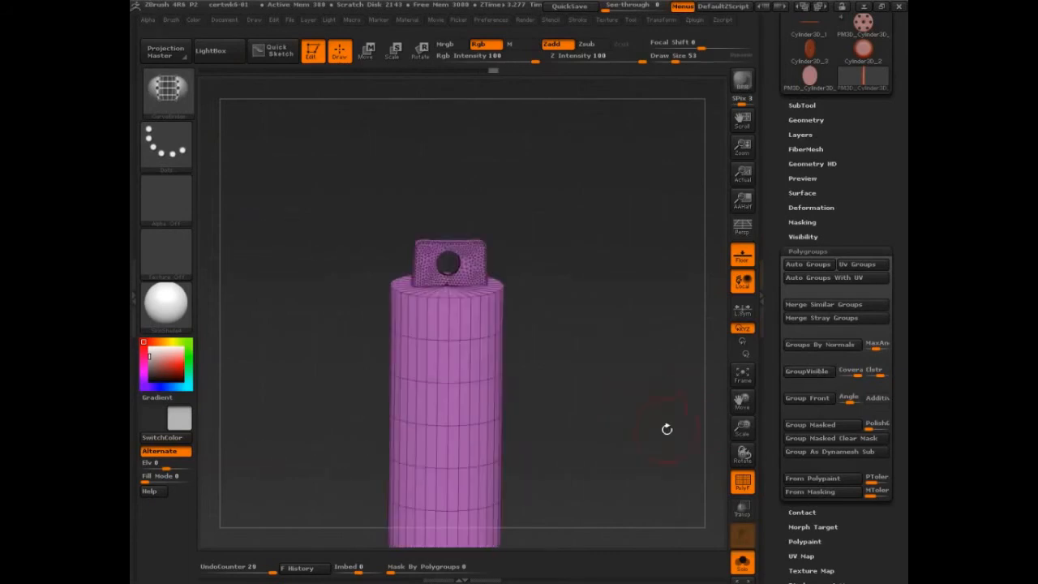
pyautogui.click(804, 120)
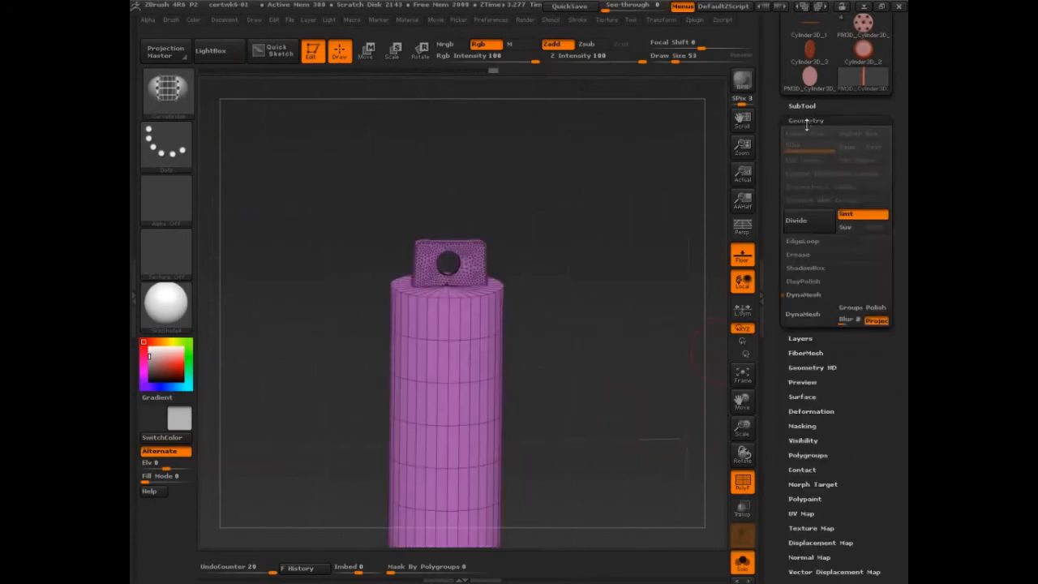
# Expand the DynaMesh subpalette under Geometry.
pyautogui.click(803, 295)
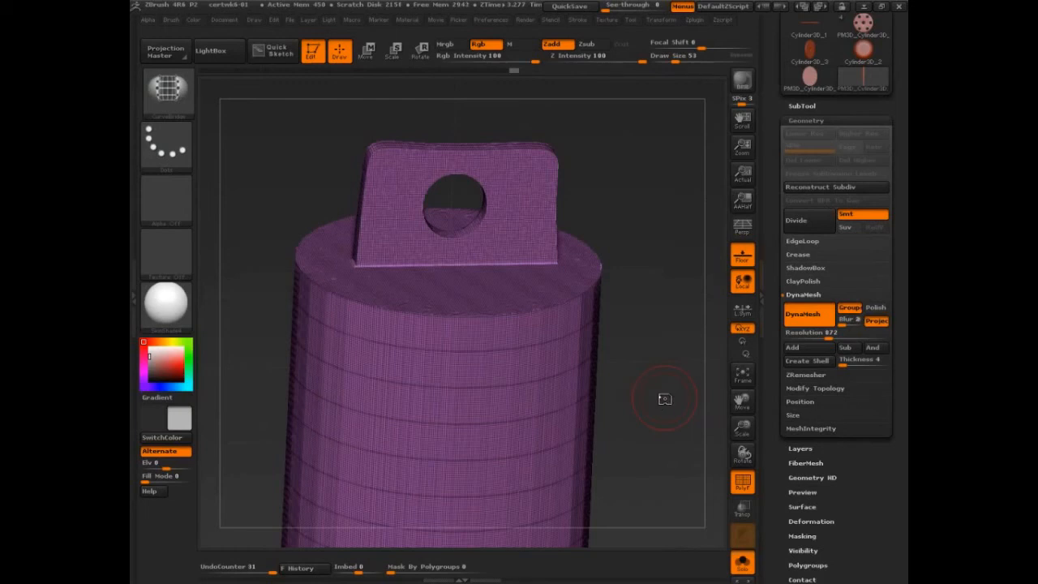
pyautogui.moveTo(674, 435)
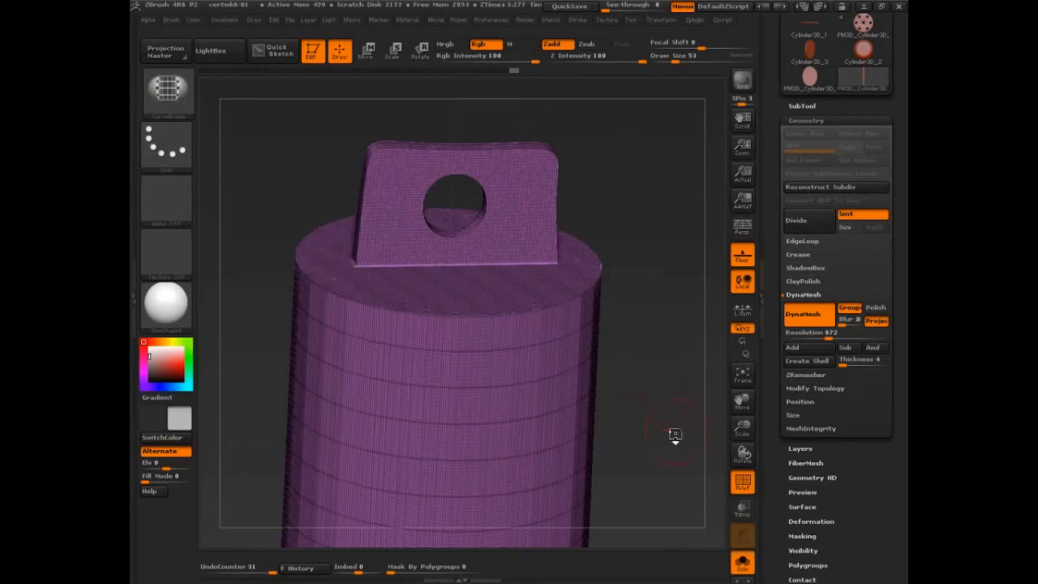
# Set the ZRemesher target polygon count and retopologize the fused model into even quads.
pyautogui.moveTo(674, 435); pyautogui.dragTo(684, 444)
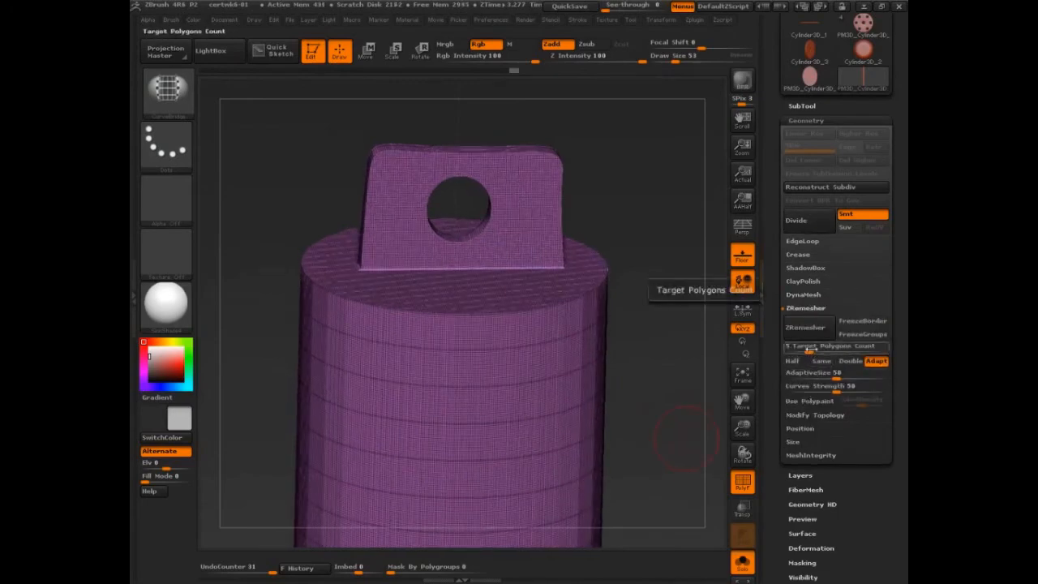
pyautogui.click(804, 327)
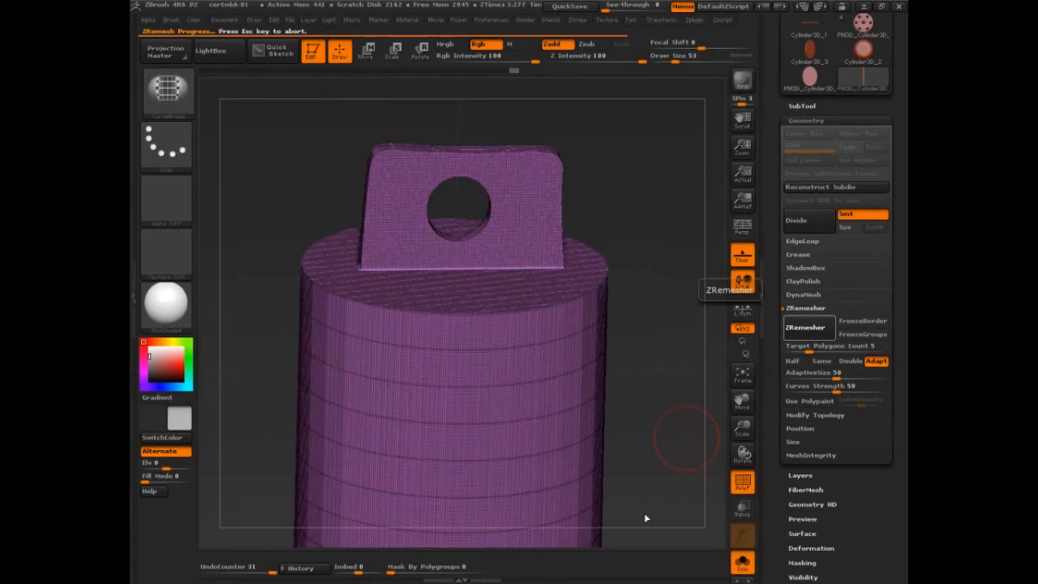
pyautogui.click(804, 328)
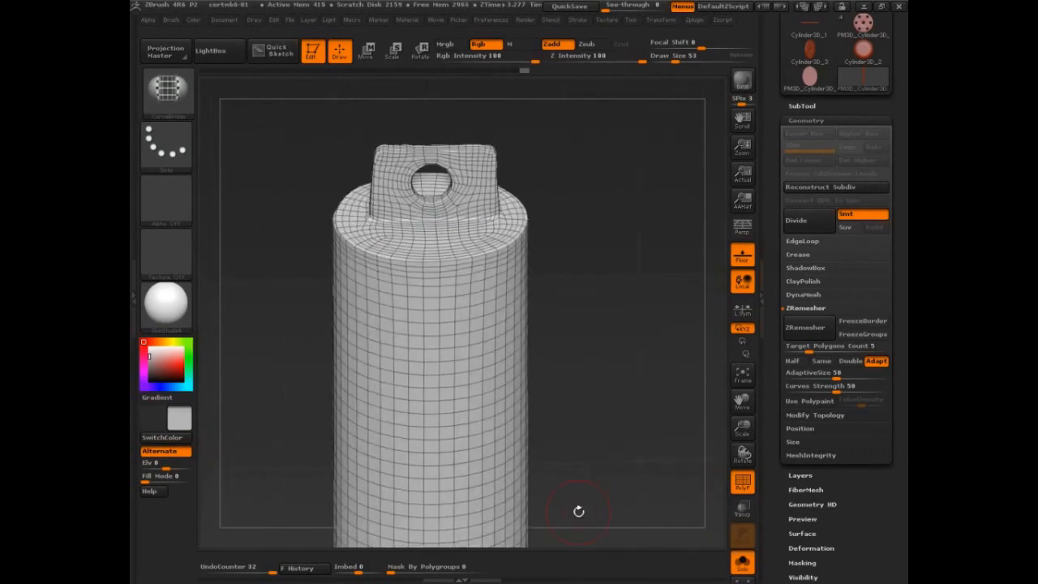
pyautogui.click(862, 79)
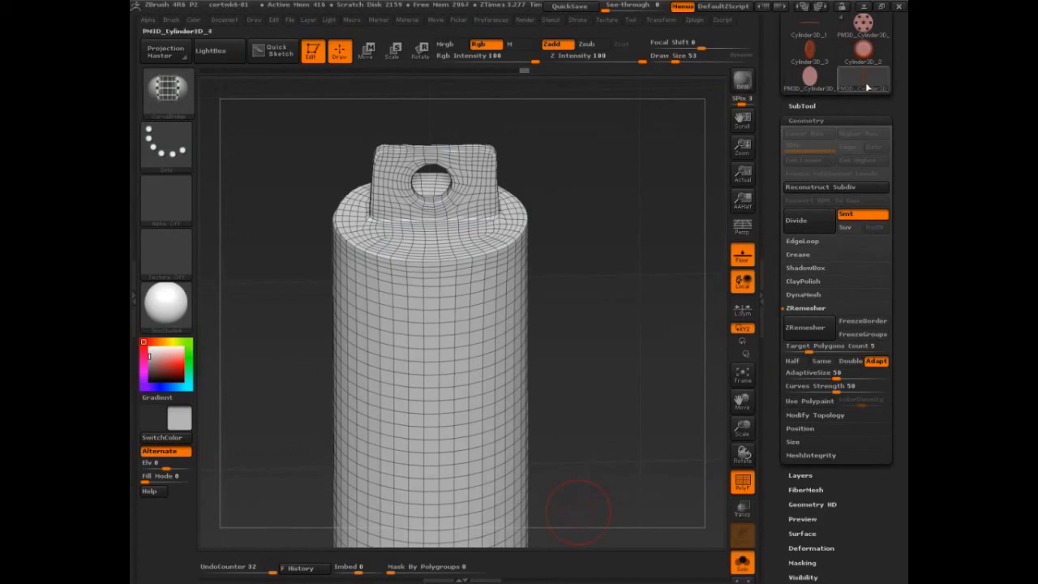
pyautogui.moveTo(863, 87)
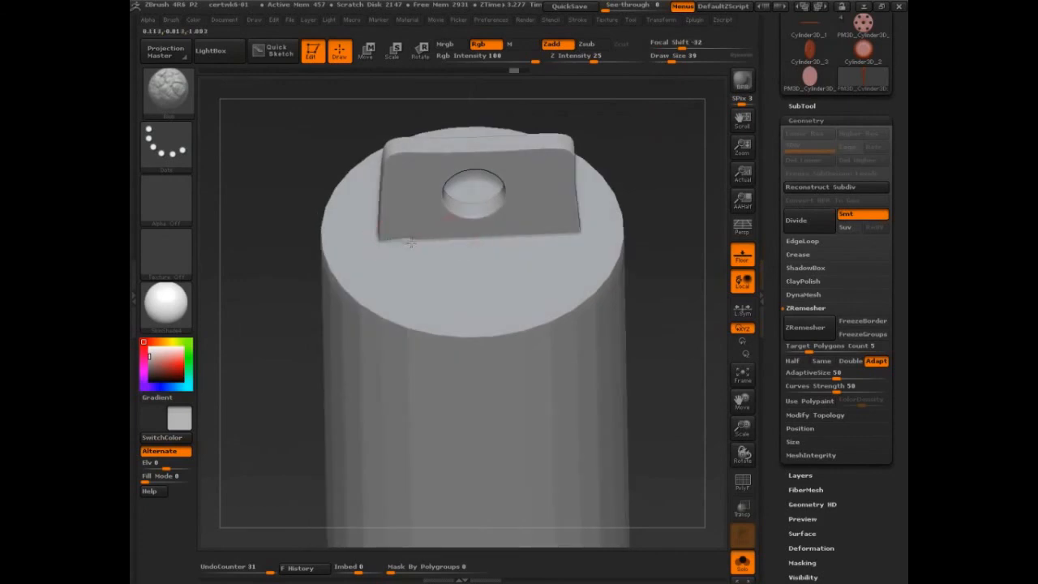
# Build up a lumpy weld bead with brush strokes along the tab's base on the cylinder top.
pyautogui.click(438, 242)
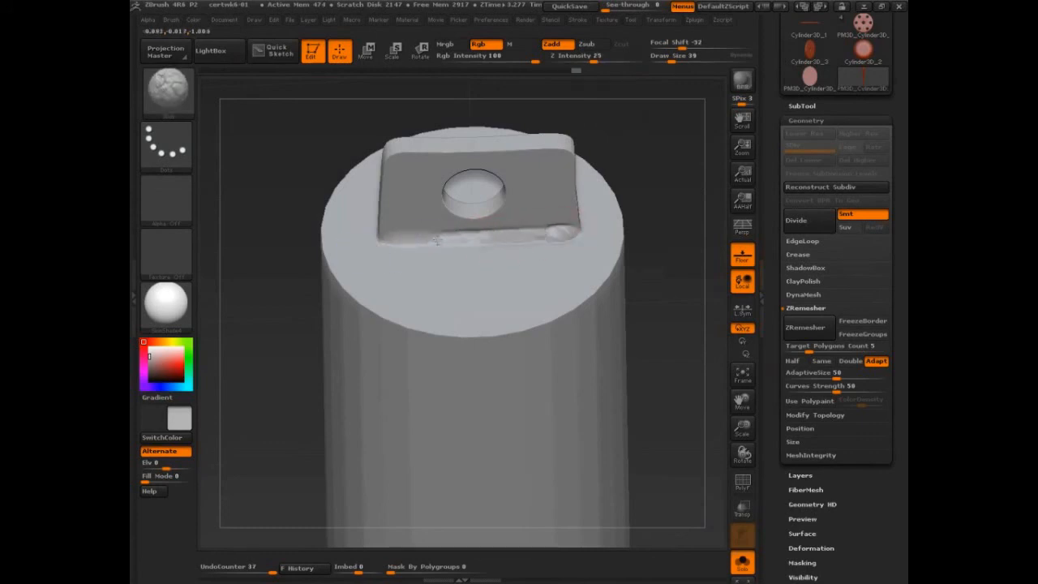
pyautogui.click(558, 249)
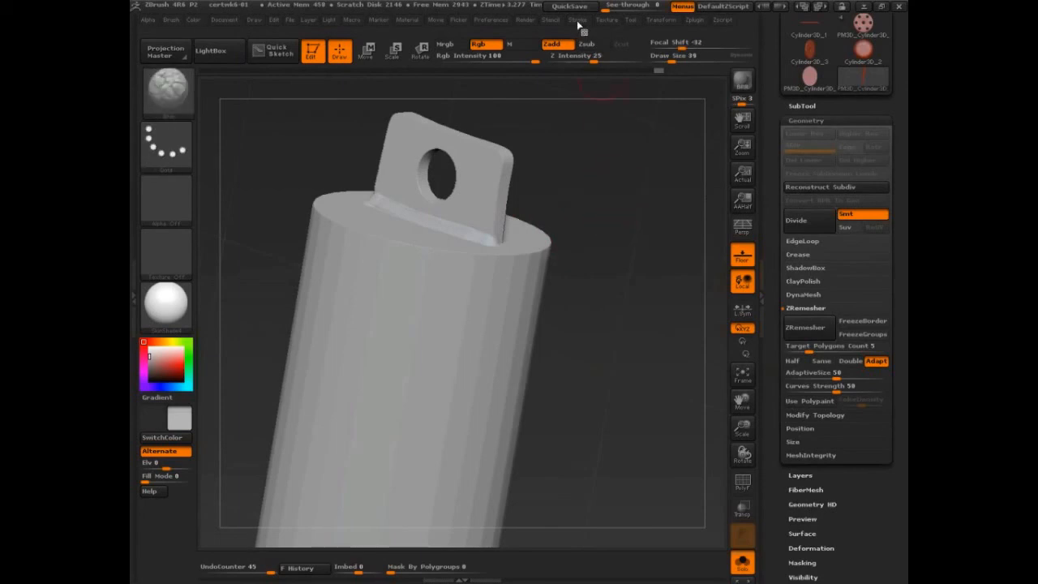
# Show the Stroke menu with its LazyMouse settings.
pyautogui.click(577, 19)
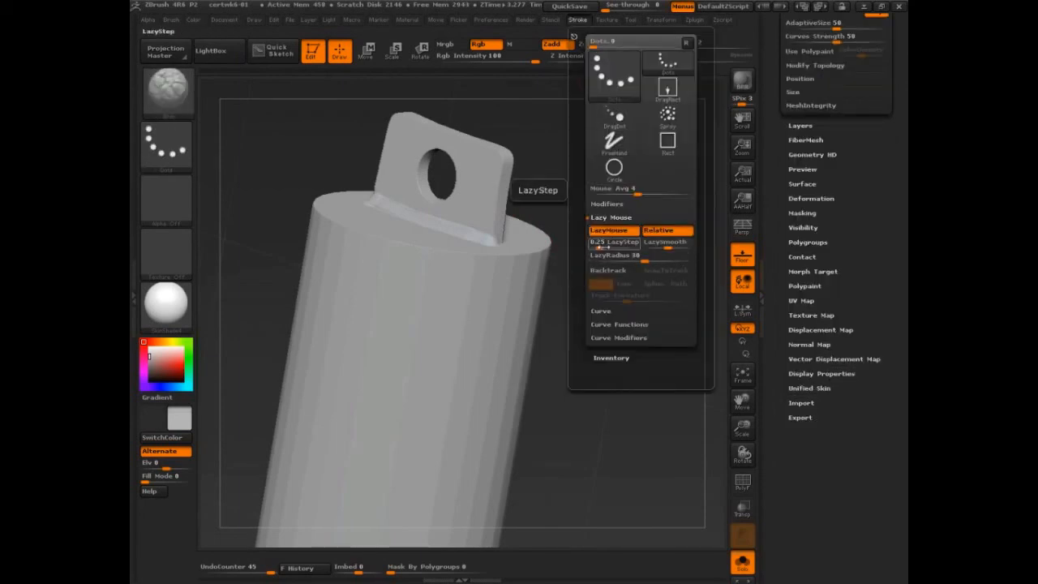